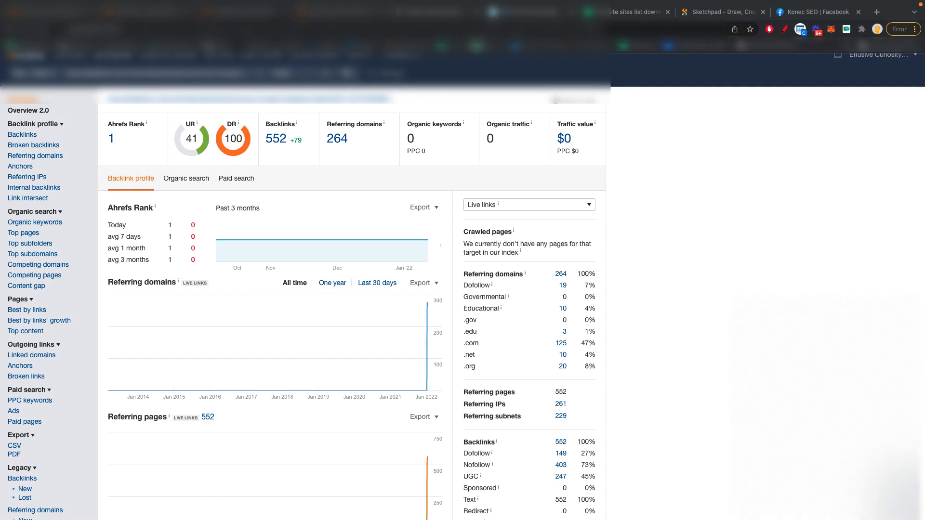
# Read the $35 Reddit Dofollow Link giveaway post in the Konec SEO Facebook group, then return to Sketchpad
pyautogui.click(817, 11)
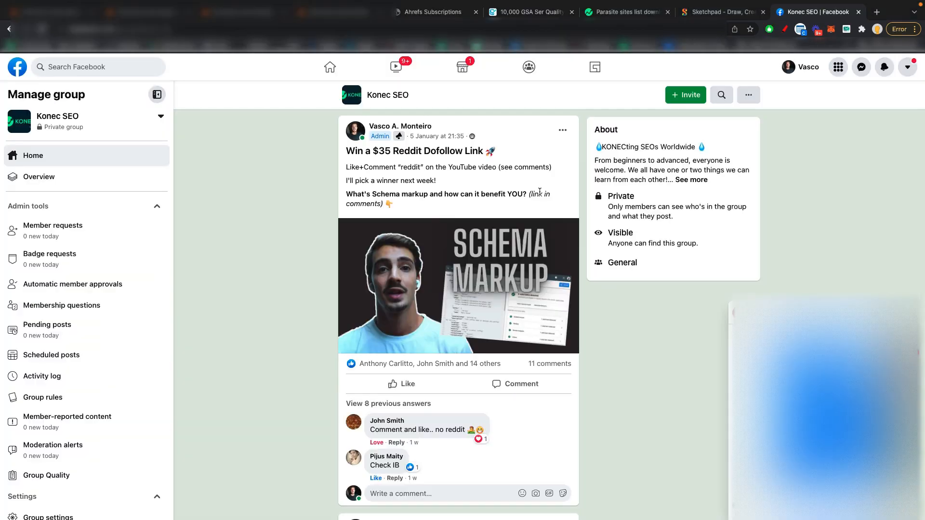
pyautogui.scroll(-3)
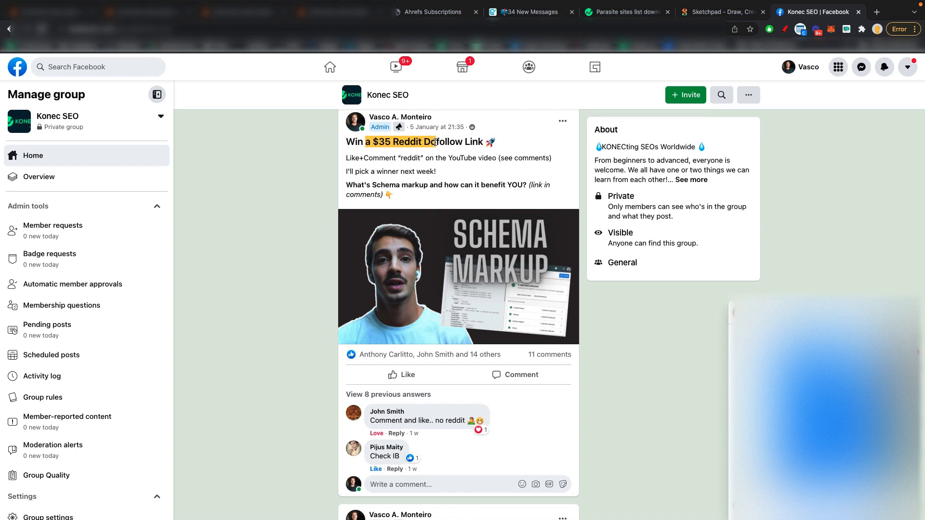
pyautogui.click(348, 172)
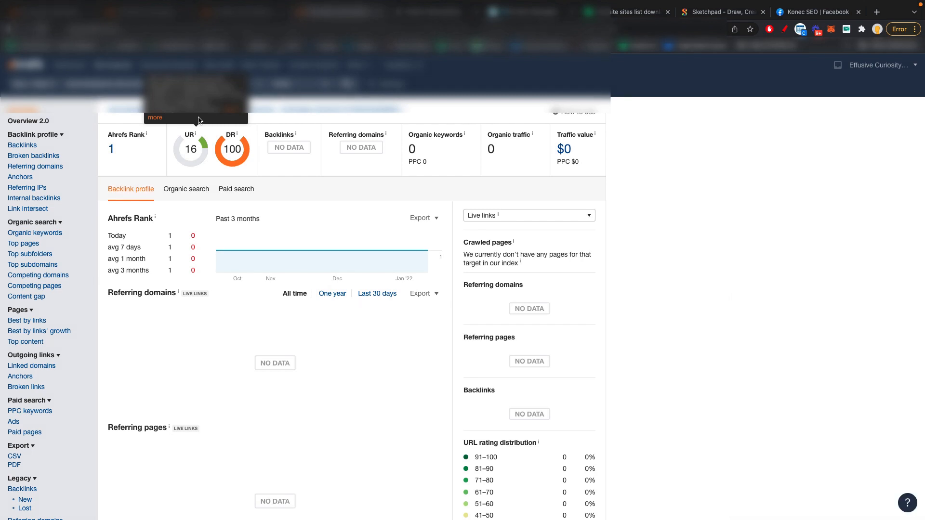
pyautogui.click(715, 12)
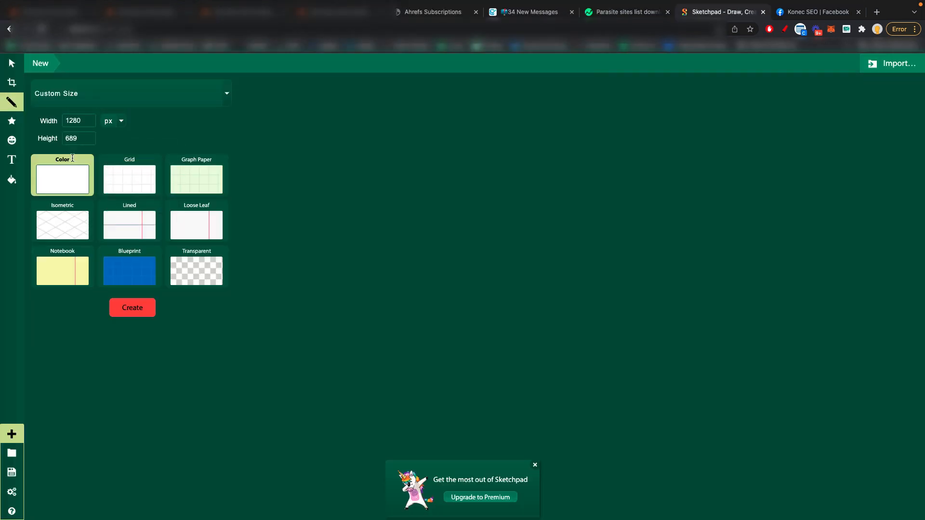
# Start a blank white canvas and sketch the P box with small W and T letters above
pyautogui.click(132, 307)
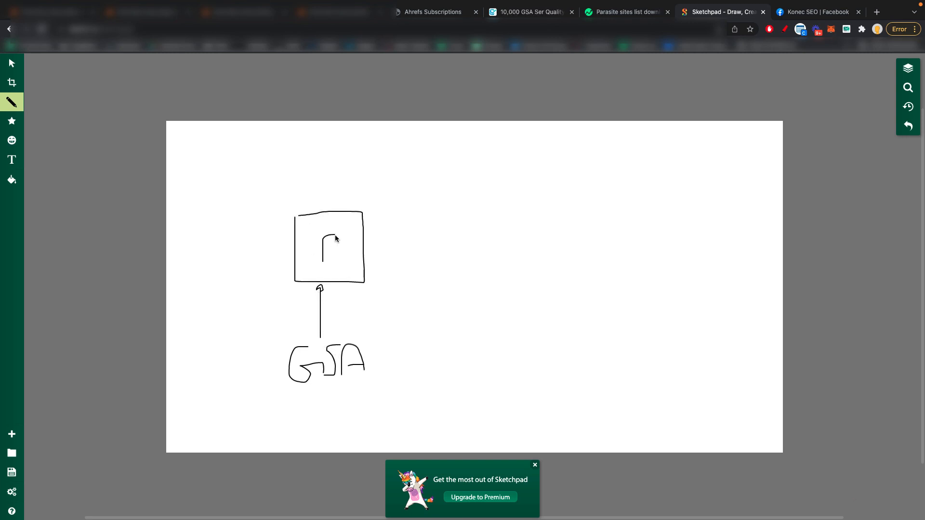
pyautogui.moveTo(327, 236); pyautogui.dragTo(331, 257)
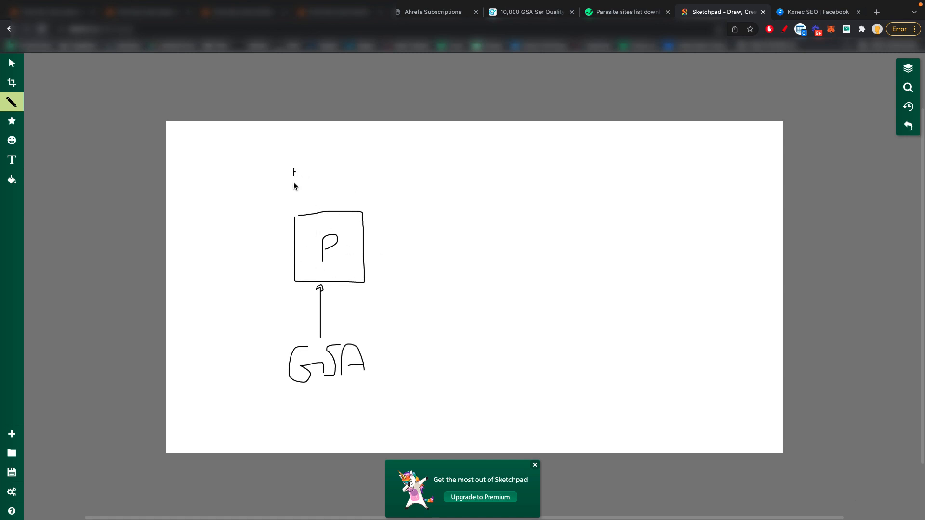
pyautogui.moveTo(293, 184); pyautogui.dragTo(304, 188)
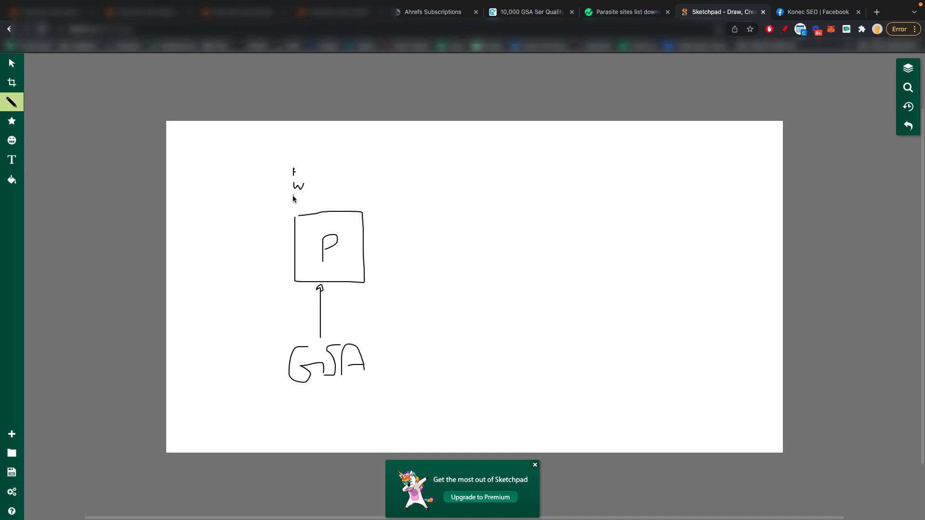
pyautogui.moveTo(295, 192); pyautogui.dragTo(304, 200)
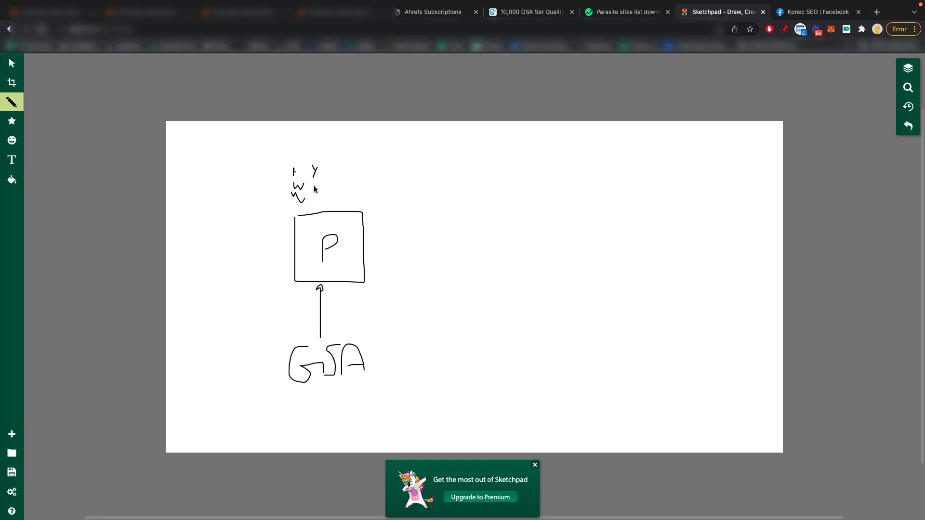
pyautogui.moveTo(315, 188); pyautogui.dragTo(324, 189)
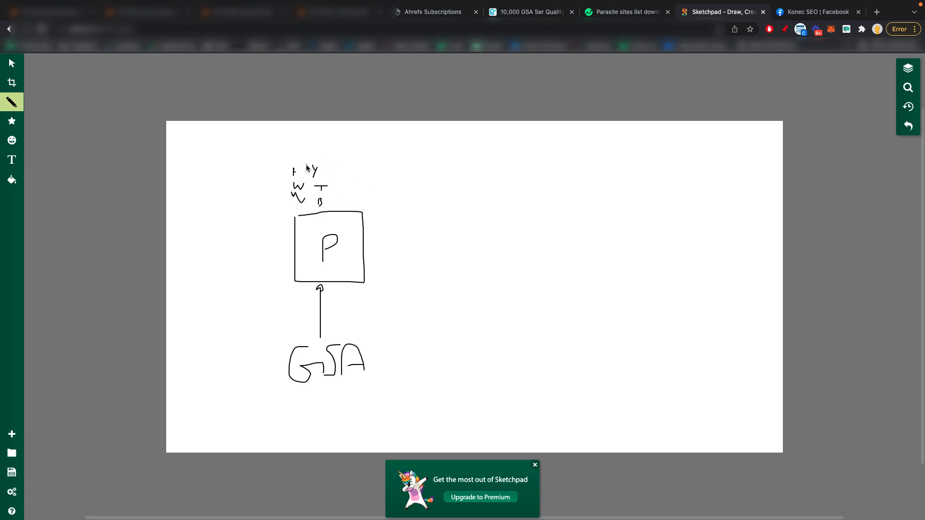
pyautogui.moveTo(291, 168); pyautogui.dragTo(336, 189)
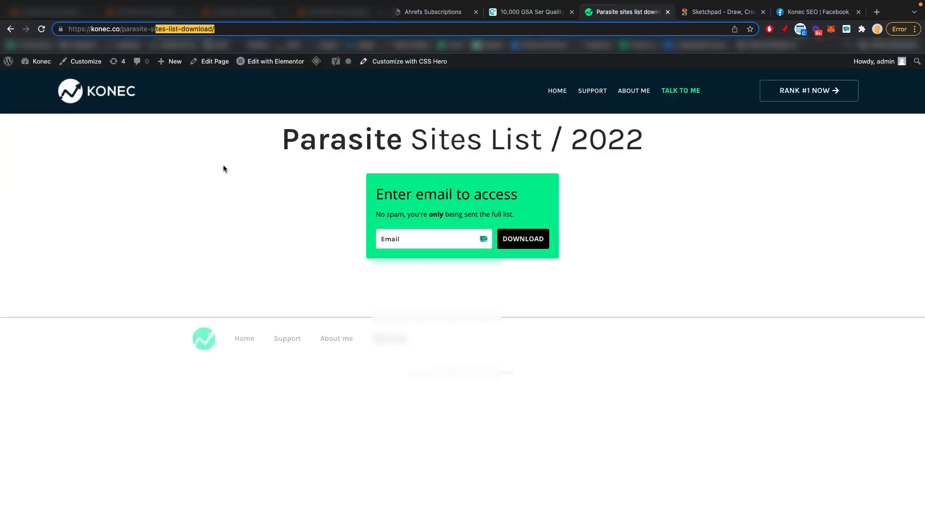
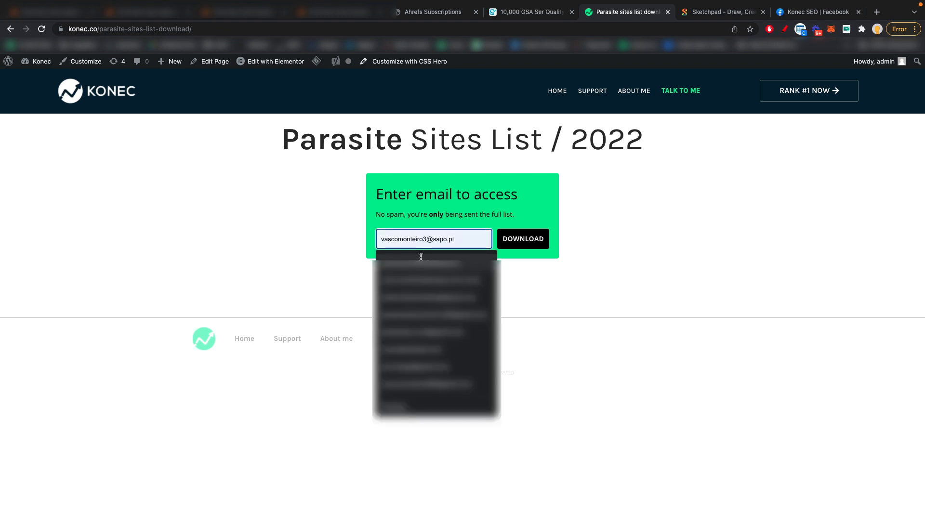
pyautogui.click(521, 239)
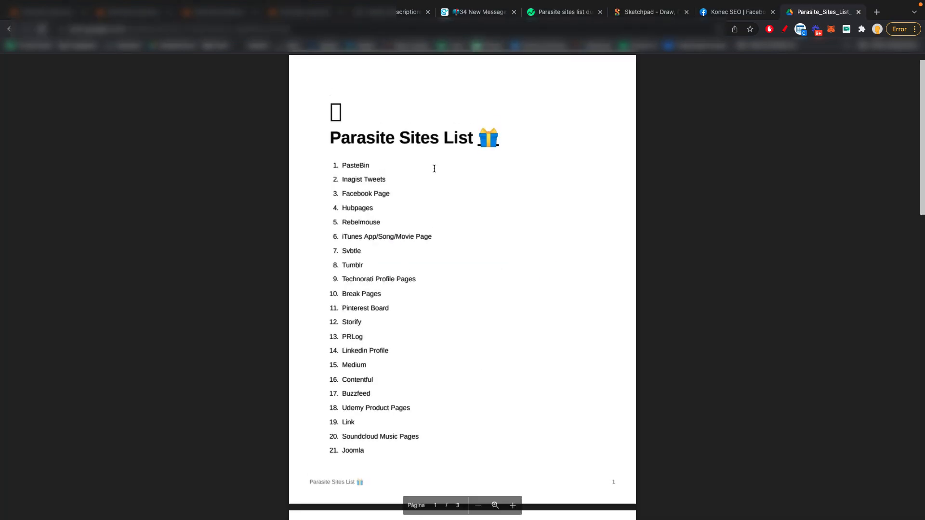
pyautogui.scroll(-3)
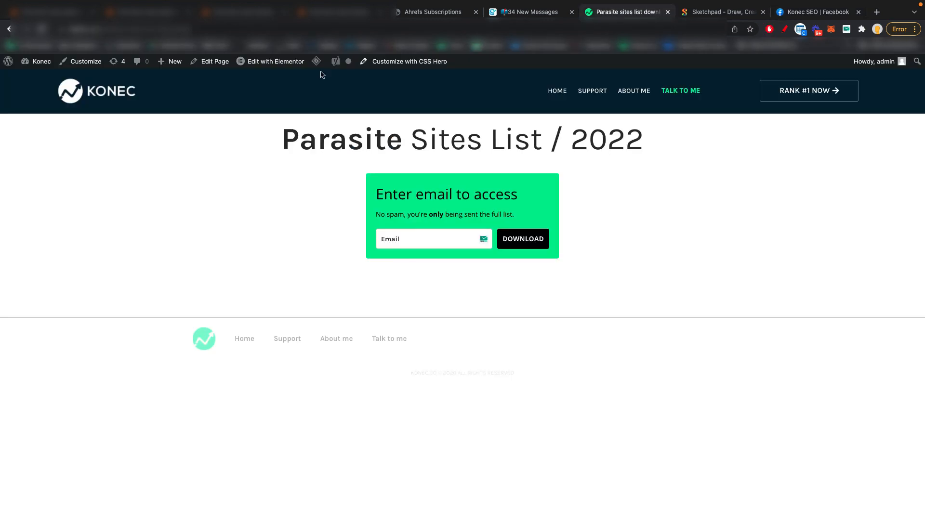
pyautogui.moveTo(607, 69)
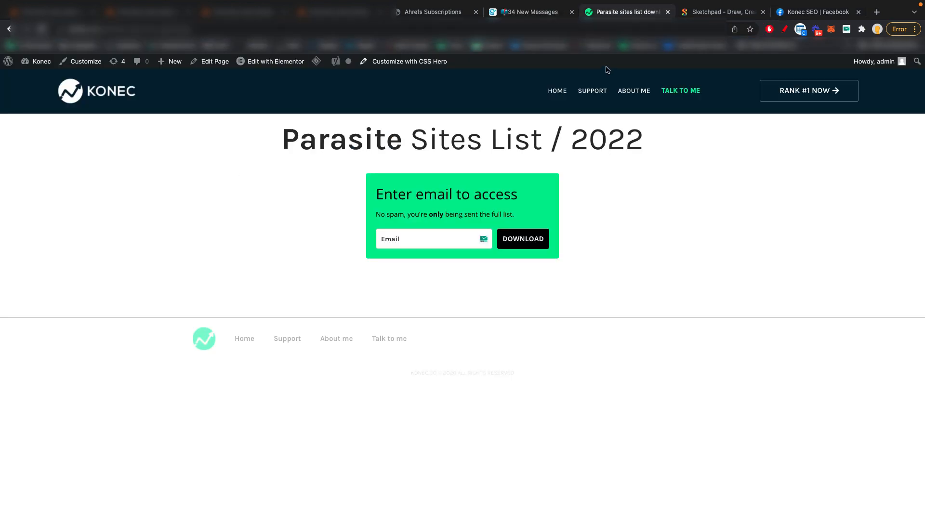
# Draw a curved line from the P box to a circled MS
pyautogui.click(721, 11)
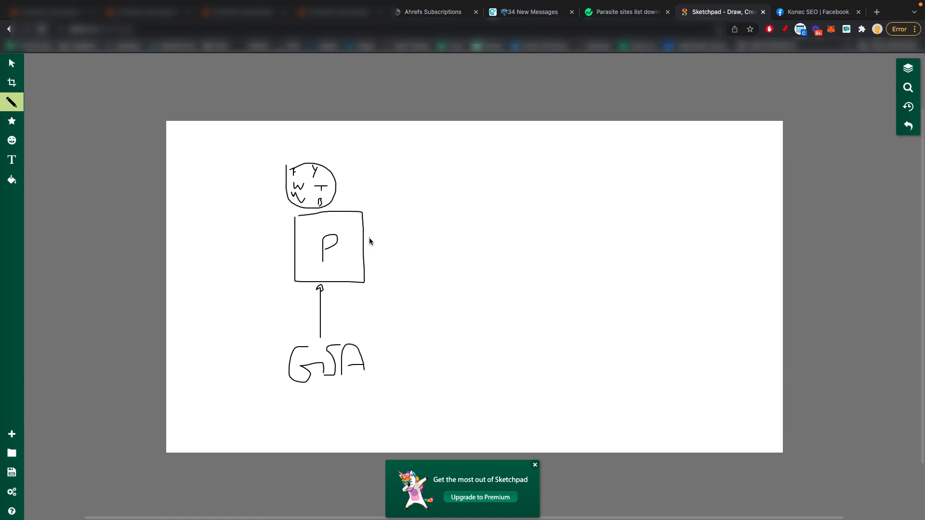
pyautogui.moveTo(370, 241); pyautogui.dragTo(523, 221)
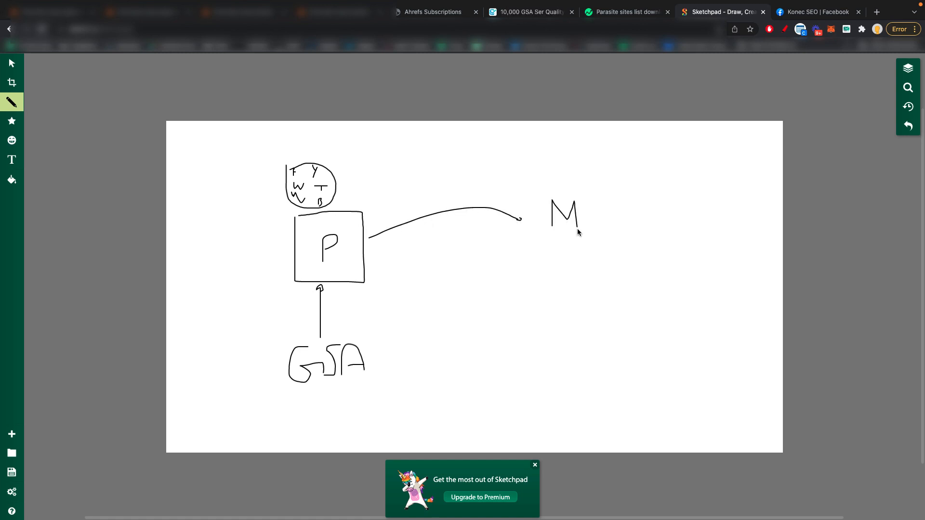
pyautogui.moveTo(581, 201); pyautogui.dragTo(601, 227)
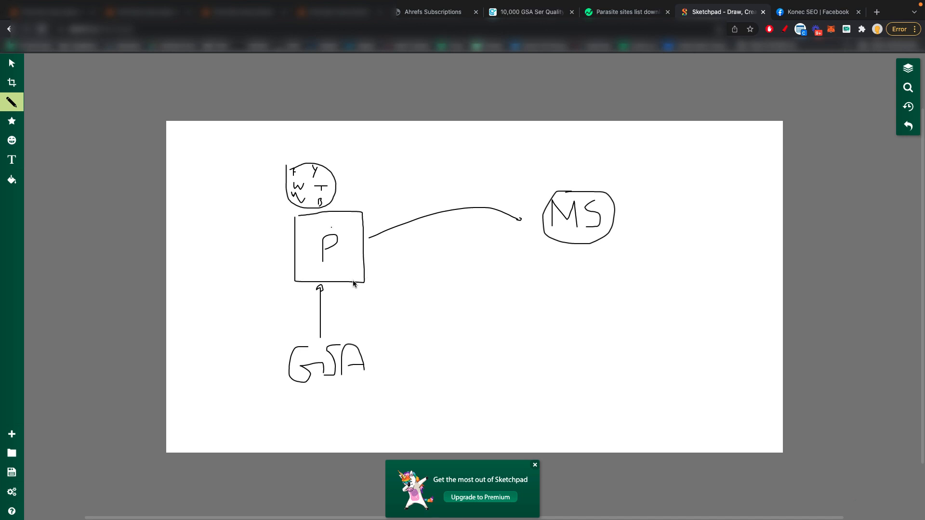
# Draw an arrow from P up to a G label and cross out that line
pyautogui.moveTo(289, 241); pyautogui.dragTo(234, 184)
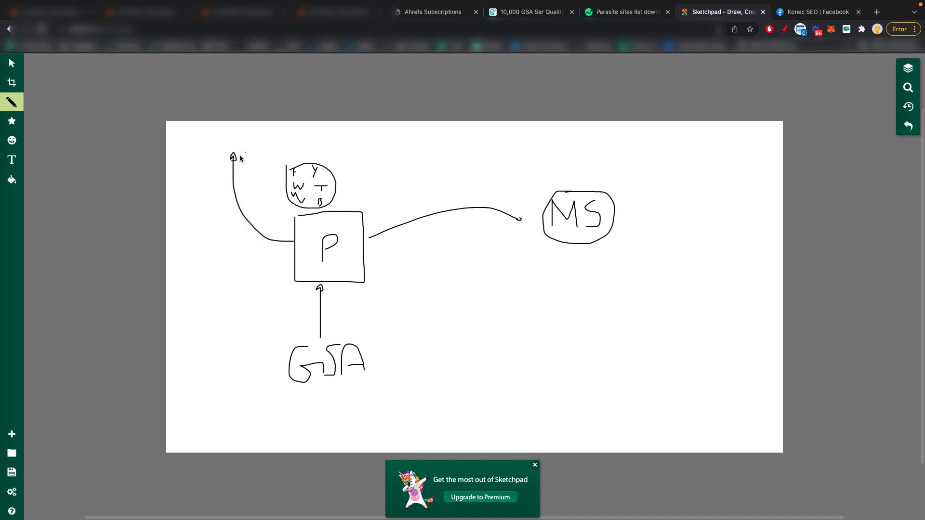
pyautogui.moveTo(244, 152); pyautogui.dragTo(250, 160)
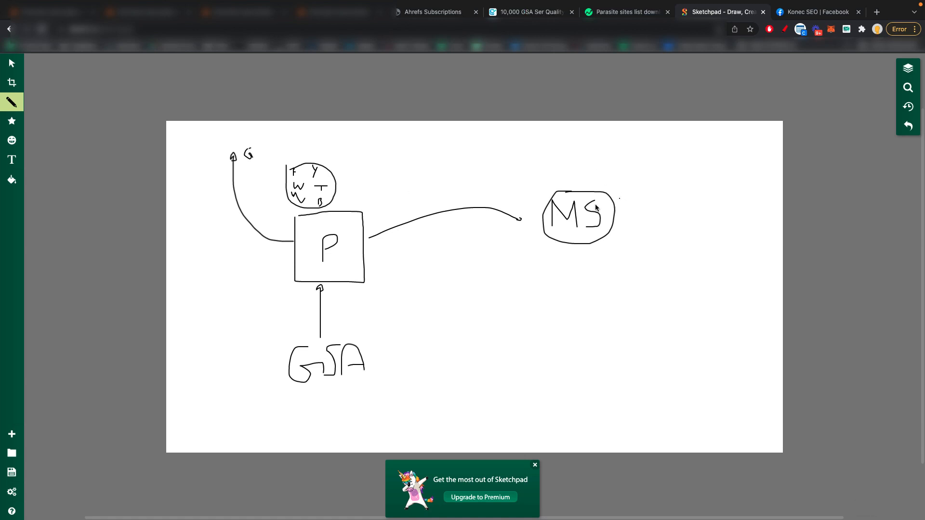
pyautogui.moveTo(255, 213); pyautogui.dragTo(247, 233)
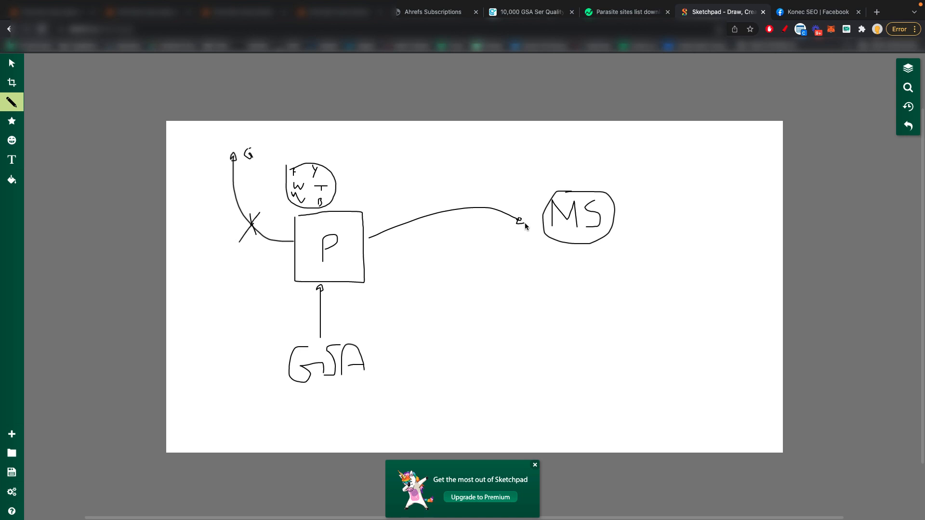
pyautogui.moveTo(401, 338)
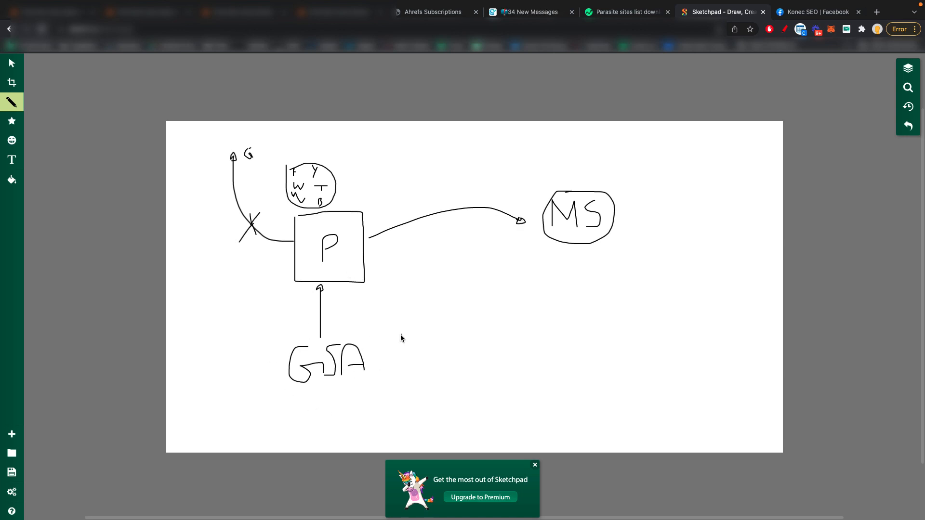
# Draw a curved arrow toward P labeled T2, plus a second connector from P toward MS
pyautogui.moveTo(382, 293); pyautogui.dragTo(407, 322)
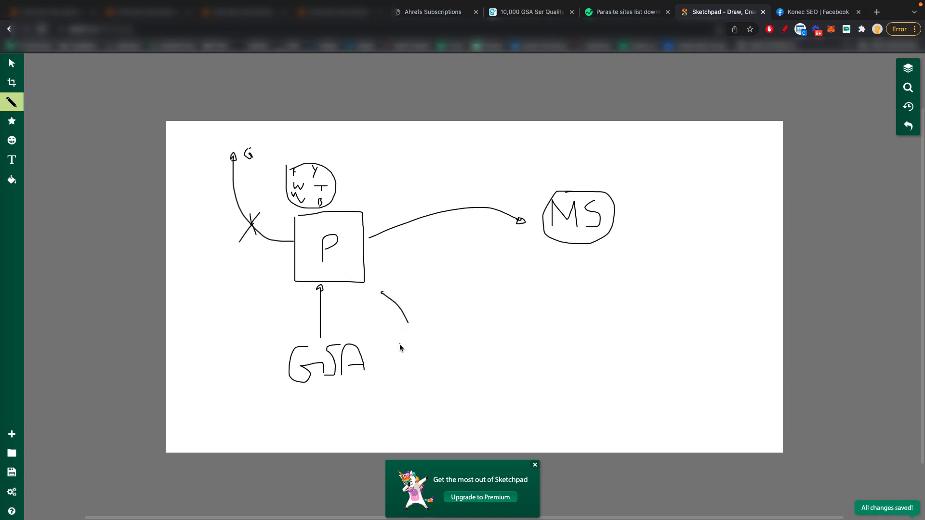
pyautogui.moveTo(404, 345); pyautogui.dragTo(418, 363)
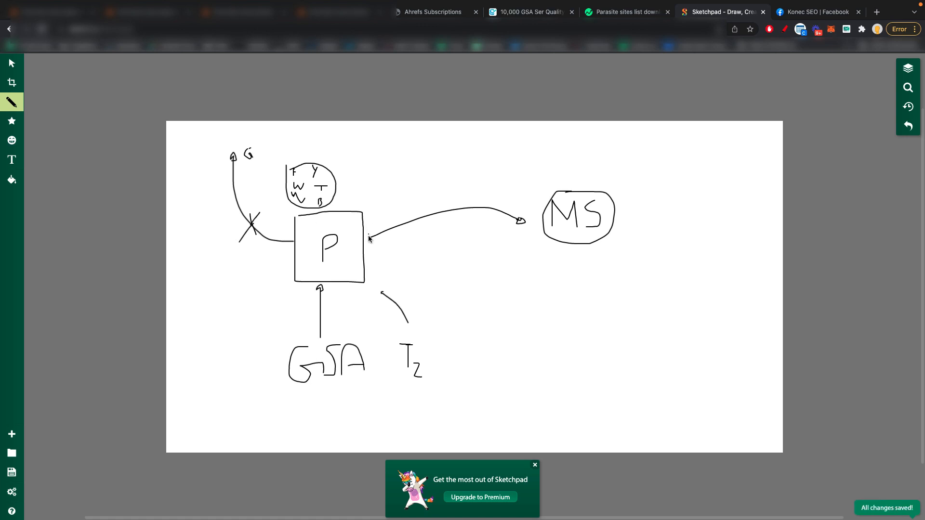
pyautogui.moveTo(426, 207)
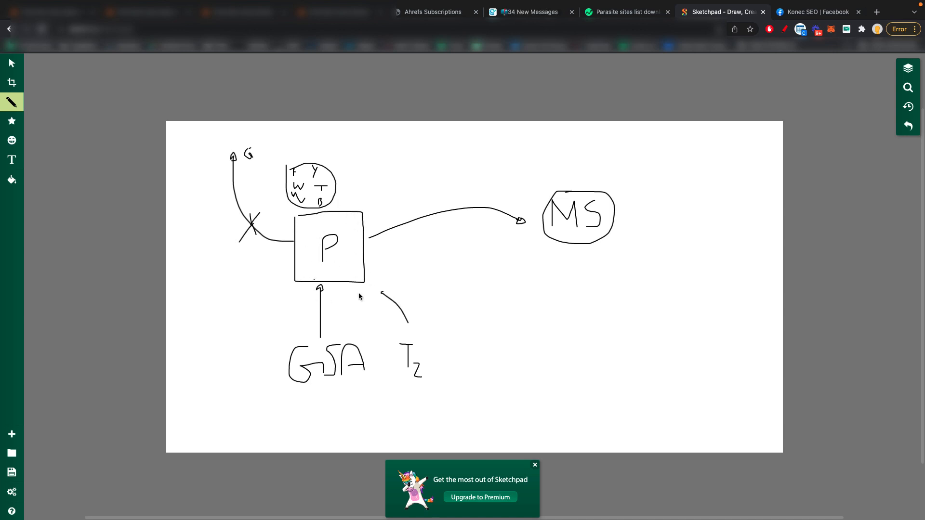
pyautogui.moveTo(369, 239); pyautogui.dragTo(504, 251)
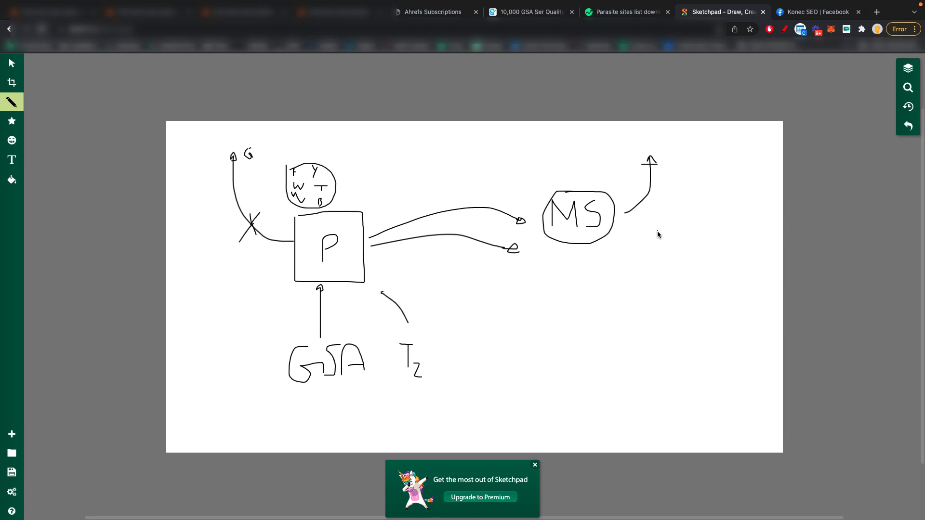
pyautogui.moveTo(608, 235)
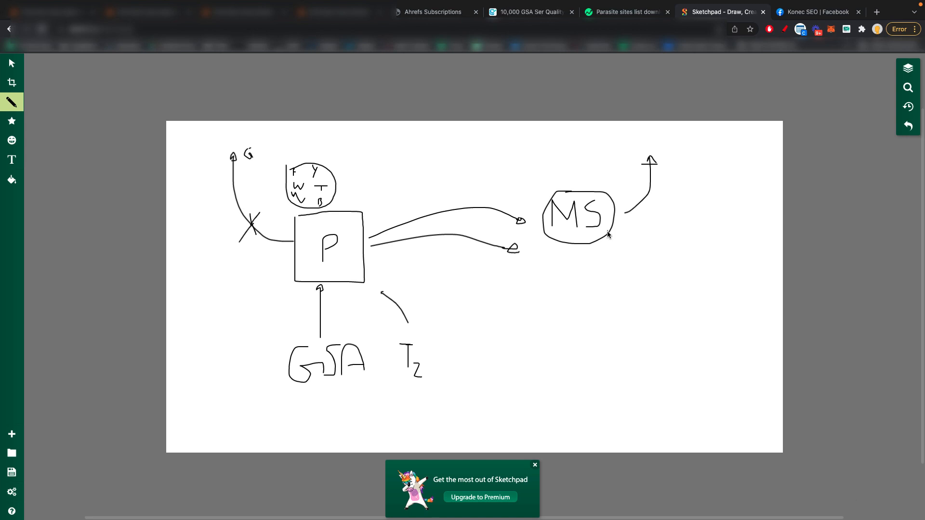
# Browse the Wix Lisbon electrician blog as a parasite site example, then return to the diagram
pyautogui.click(876, 11)
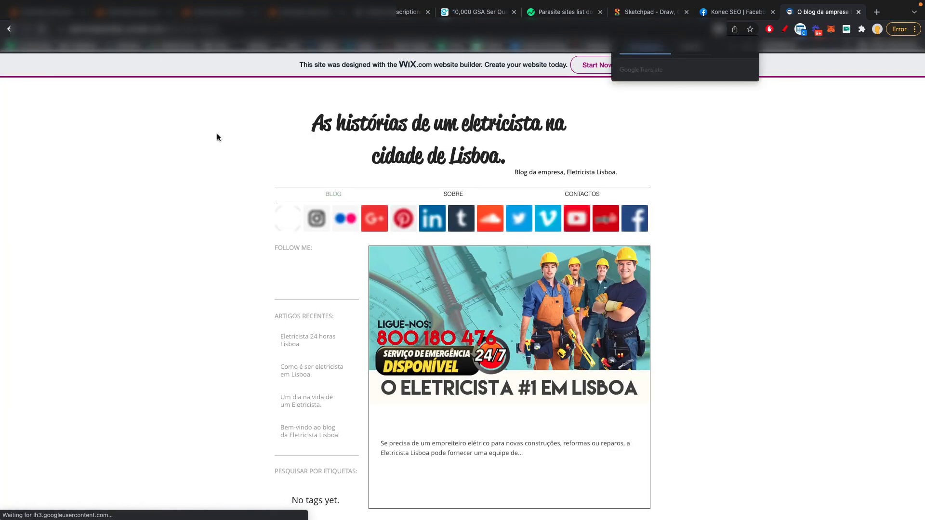
pyautogui.scroll(-3)
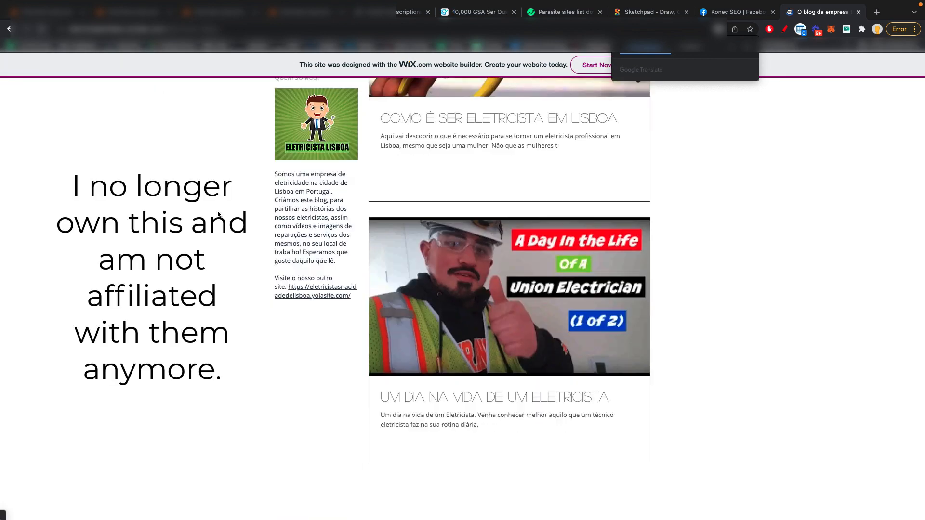
pyautogui.scroll(-3)
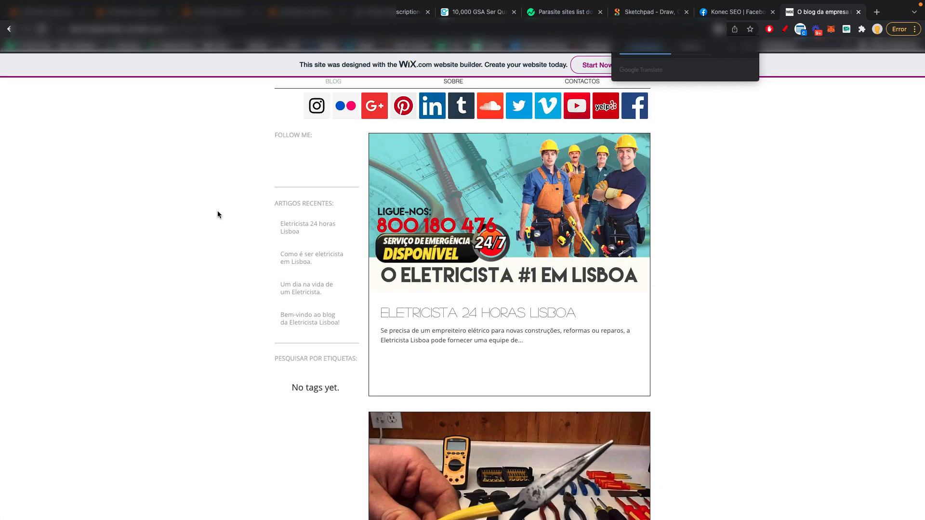
pyautogui.scroll(3)
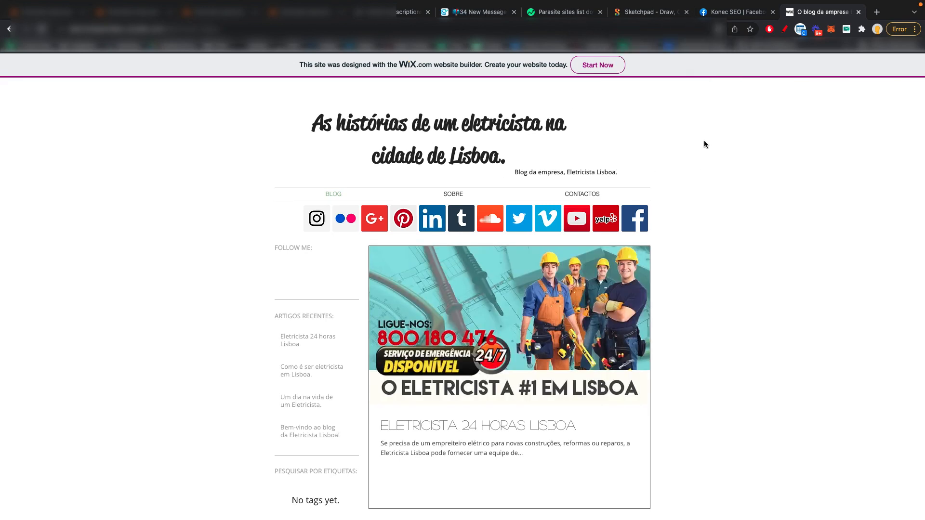
pyautogui.scroll(-3)
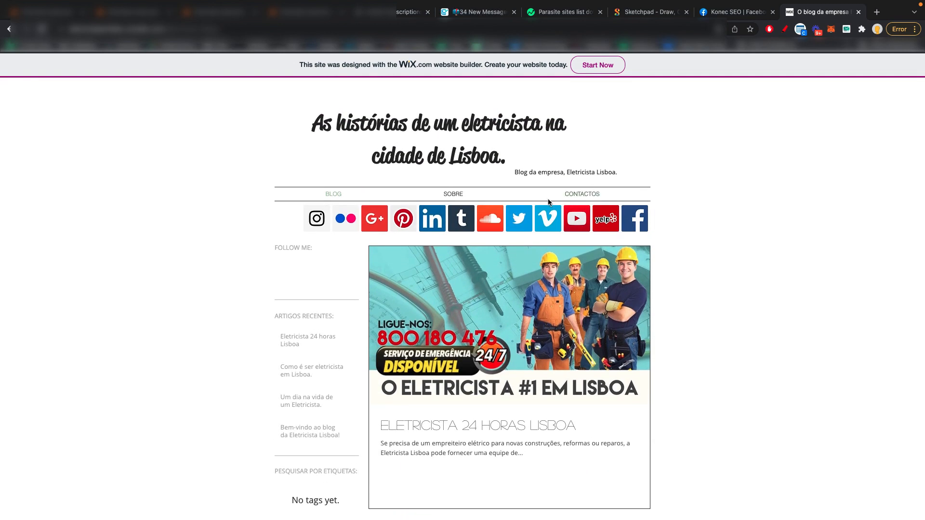
pyautogui.click(646, 11)
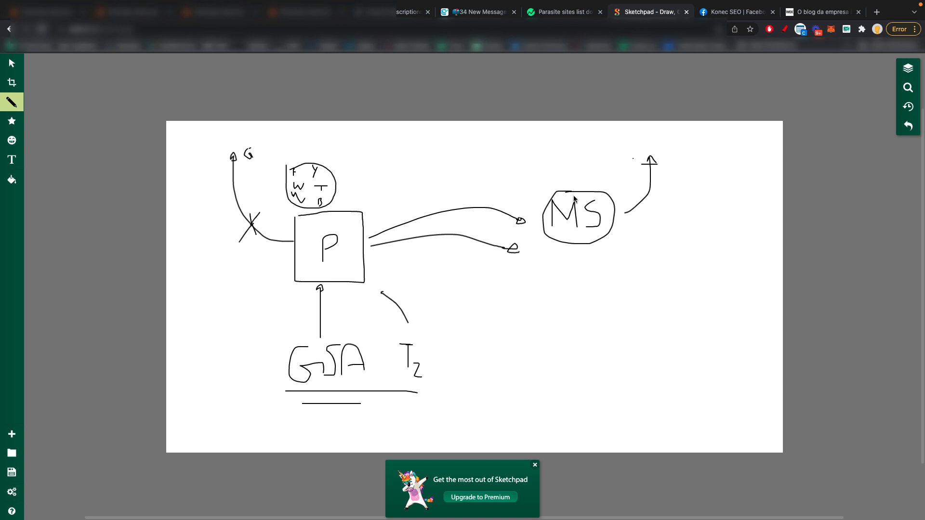
pyautogui.moveTo(571, 202)
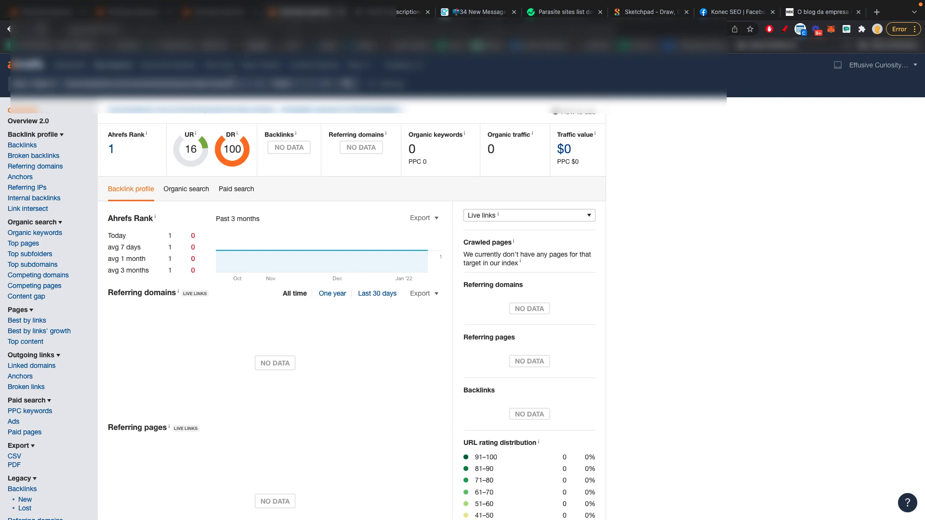
# Review the Ahrefs overview showing UR 16, DR 100 and no backlinks, then bring up Legiit
pyautogui.scroll(-3)
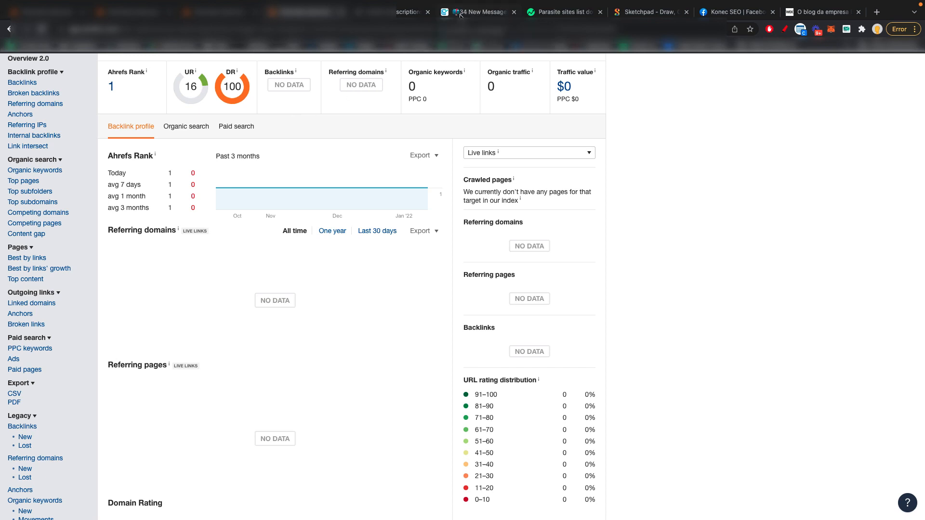
pyautogui.click(478, 11)
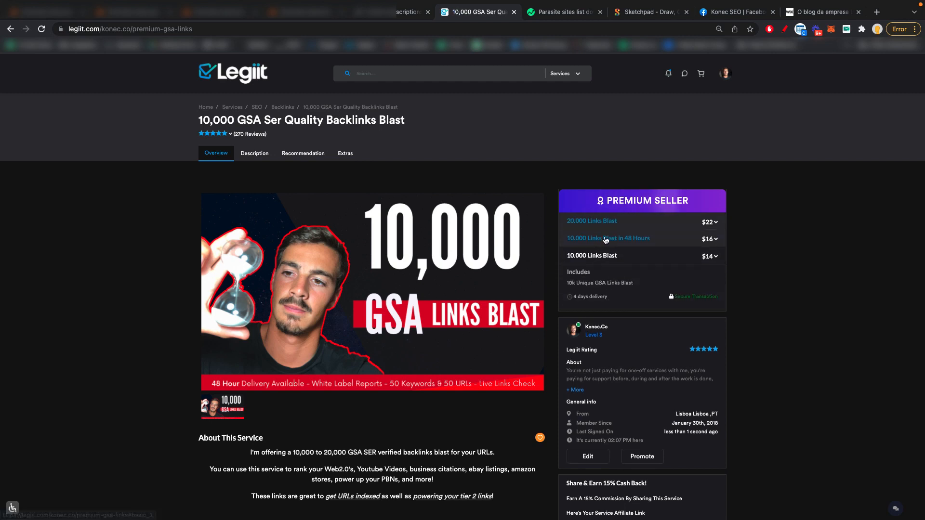
# Check the 48-hour package on the 10,000 GSA SER backlinks blast gig
pyautogui.click(592, 220)
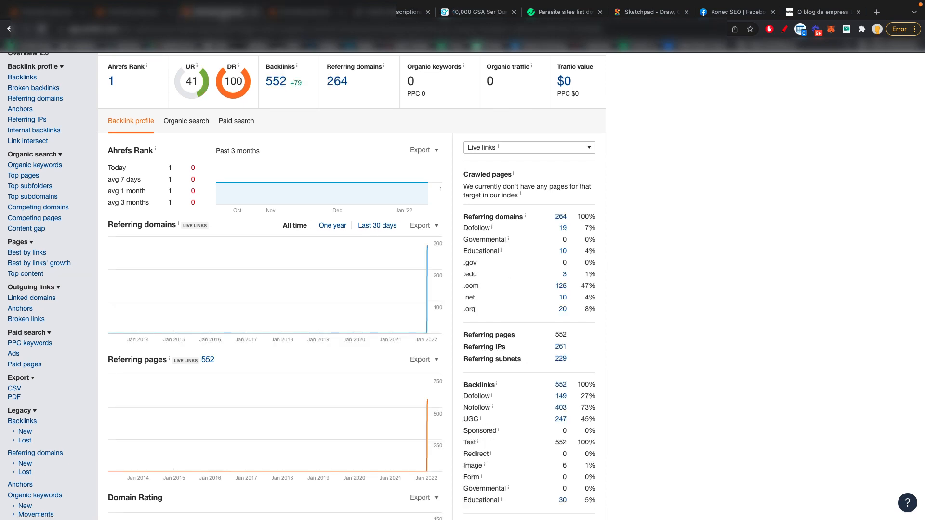
pyautogui.moveTo(354, 93)
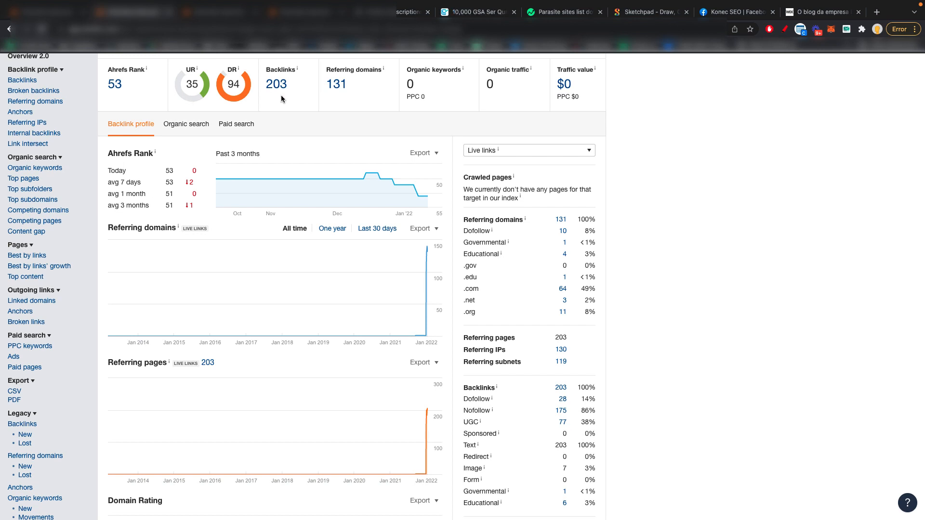
pyautogui.moveTo(428, 102)
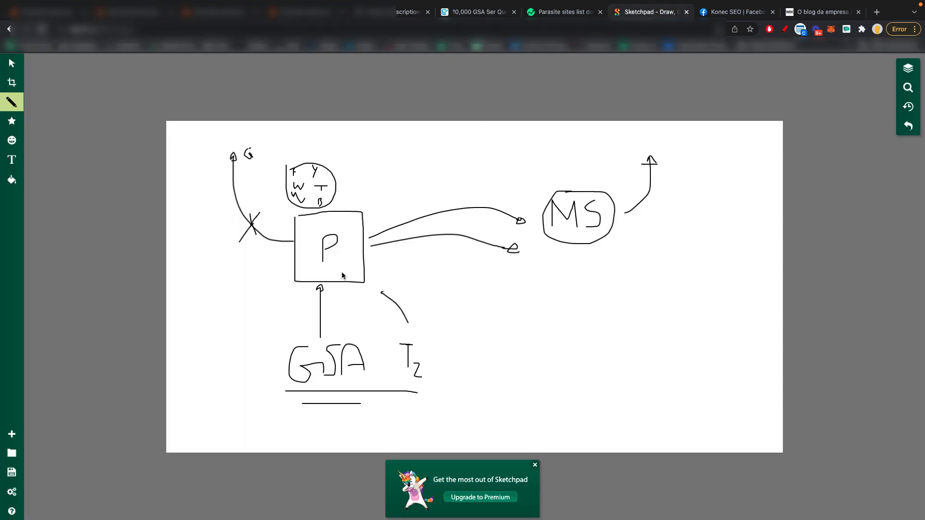
# Draw a circle with a YouTube-style Y mark at the diagram's lower right
pyautogui.moveTo(539, 375); pyautogui.dragTo(558, 336)
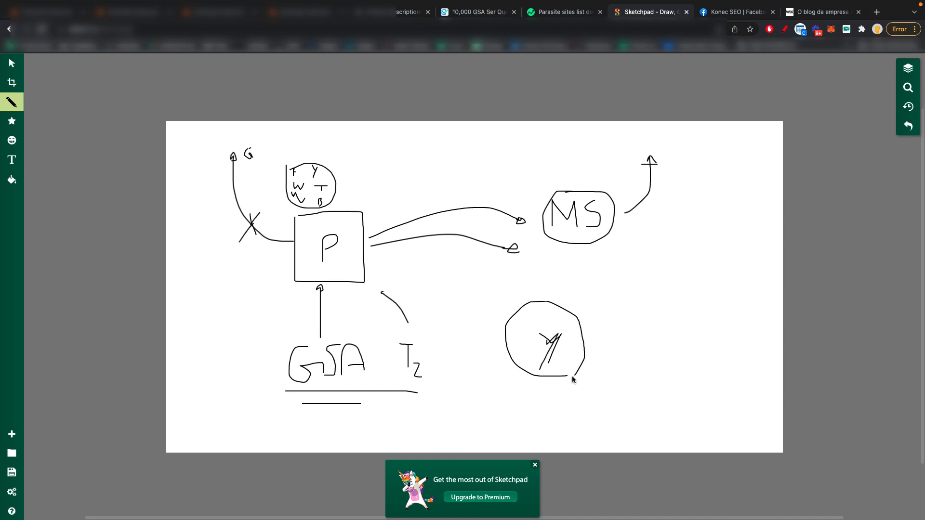
pyautogui.moveTo(573, 381); pyautogui.dragTo(596, 250)
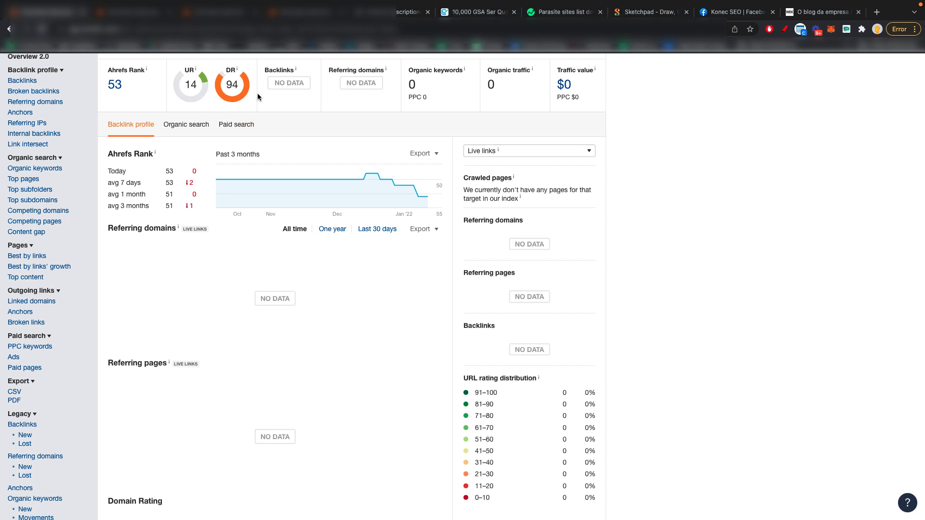
pyautogui.moveTo(260, 108)
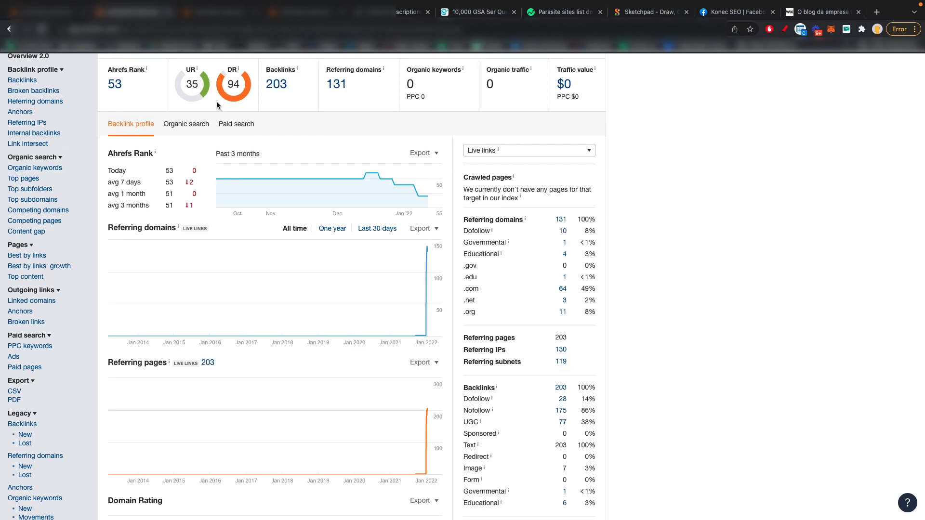
# Switch to the 552-backlink page's Ahrefs overview and open its 264 referring domains
pyautogui.click(476, 11)
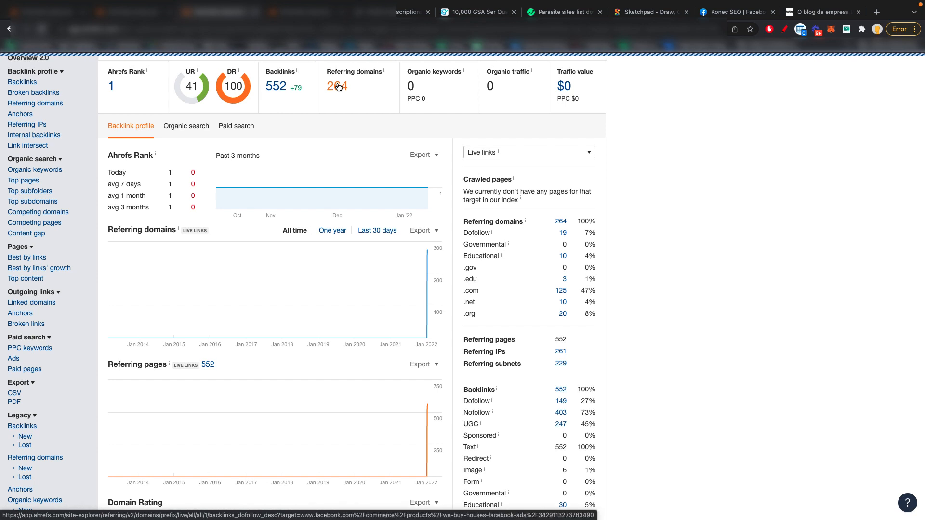
pyautogui.click(356, 86)
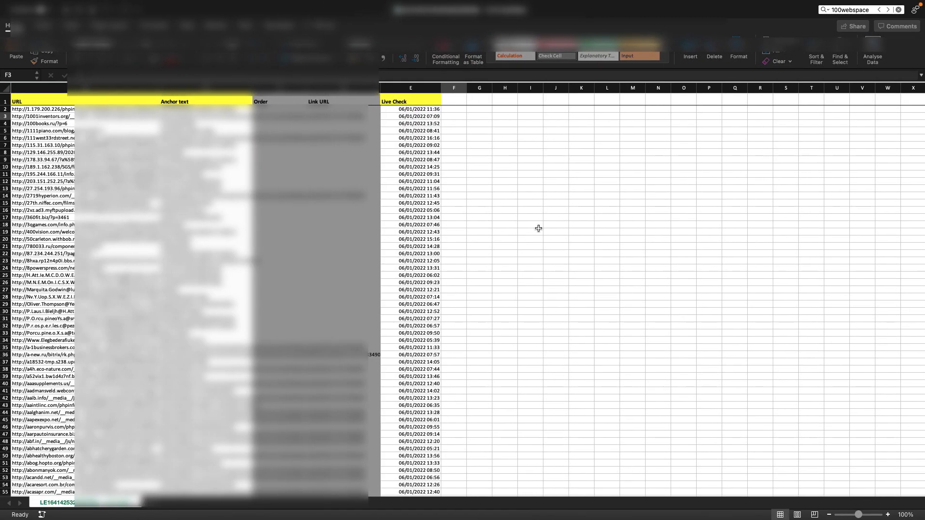
# Leave the Excel backlink report and return to the Ahrefs overview (UR 35, DR 94)
pyautogui.click(555, 231)
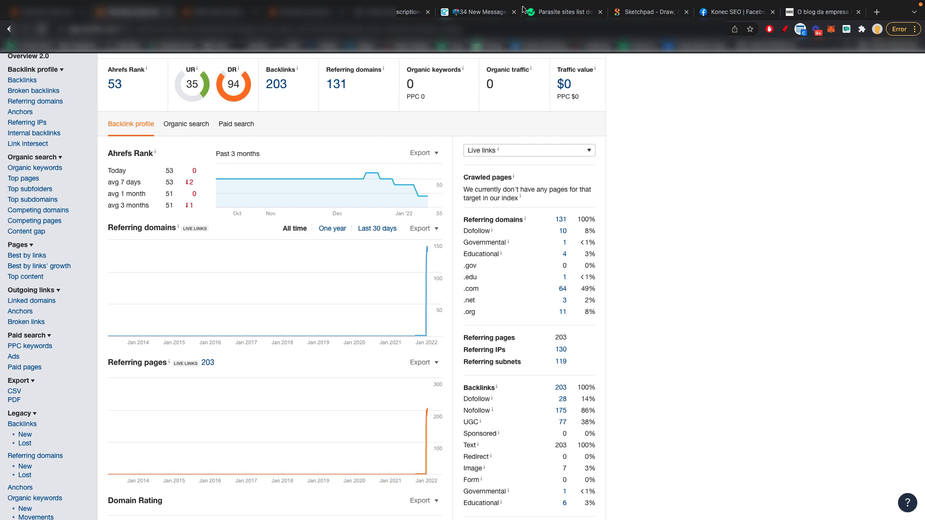
# Add a line up to MS and a W:+ note beside P in the diagram
pyautogui.click(648, 12)
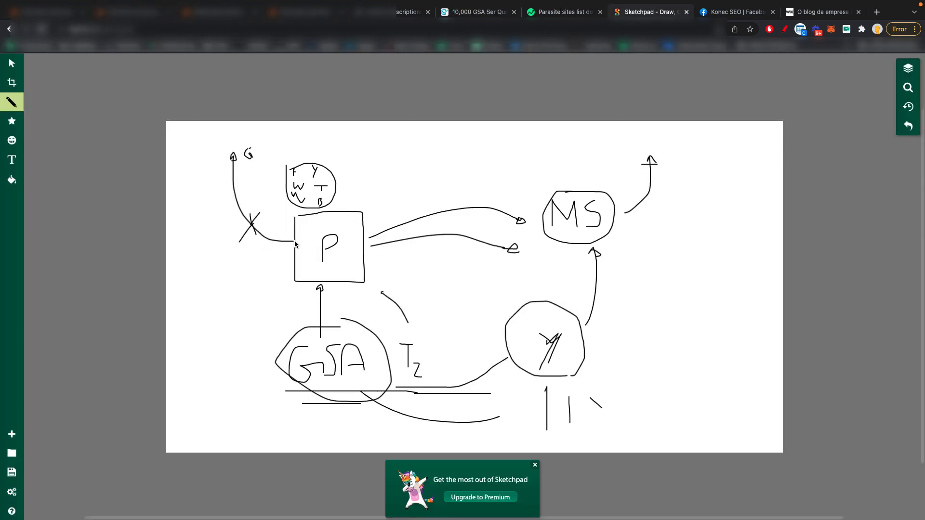
pyautogui.moveTo(295, 242); pyautogui.dragTo(231, 157)
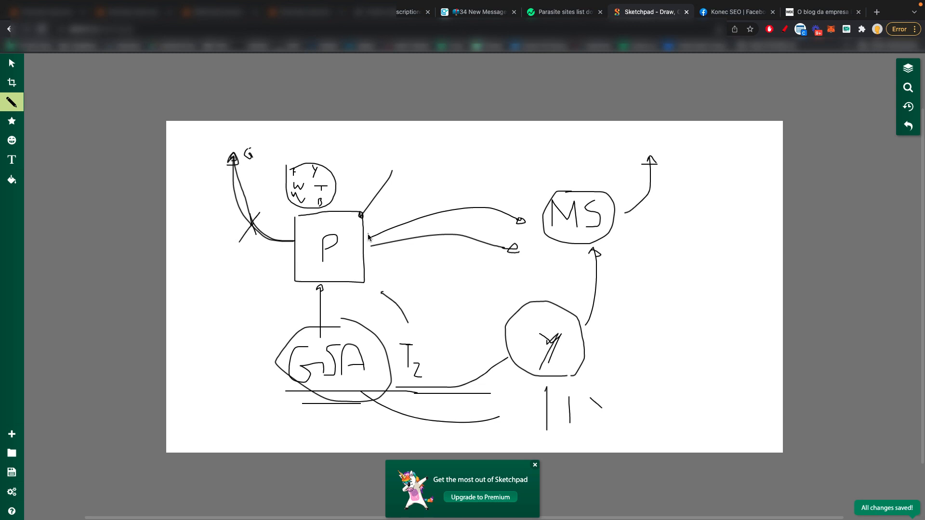
pyautogui.moveTo(565, 247)
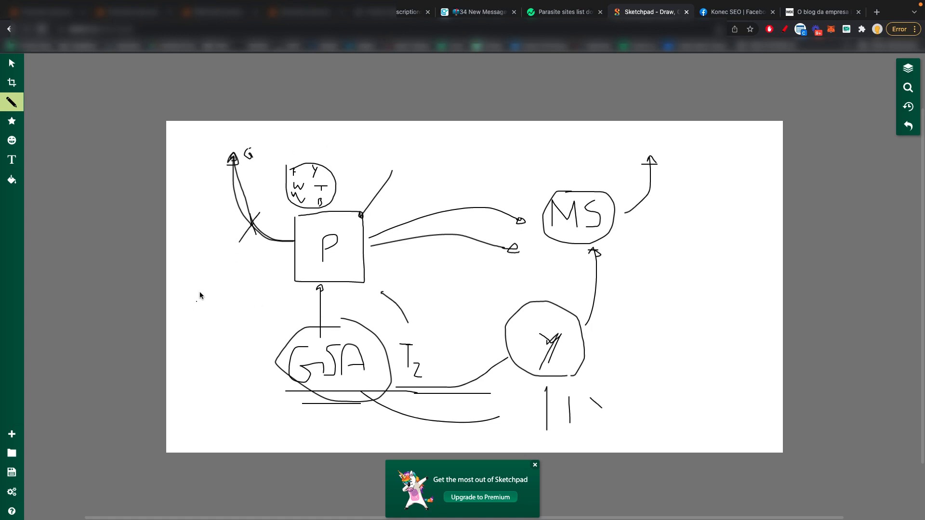
pyautogui.moveTo(211, 265); pyautogui.dragTo(223, 282)
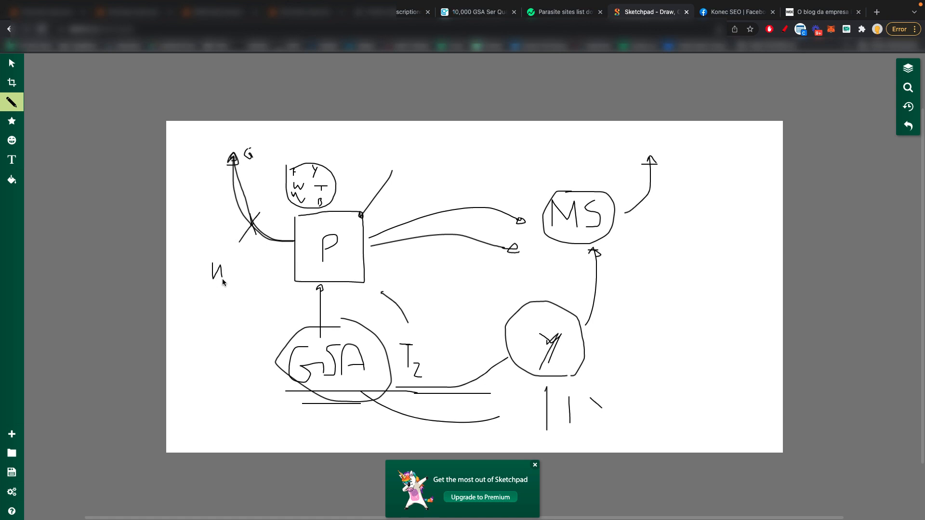
pyautogui.moveTo(213, 277); pyautogui.dragTo(245, 274)
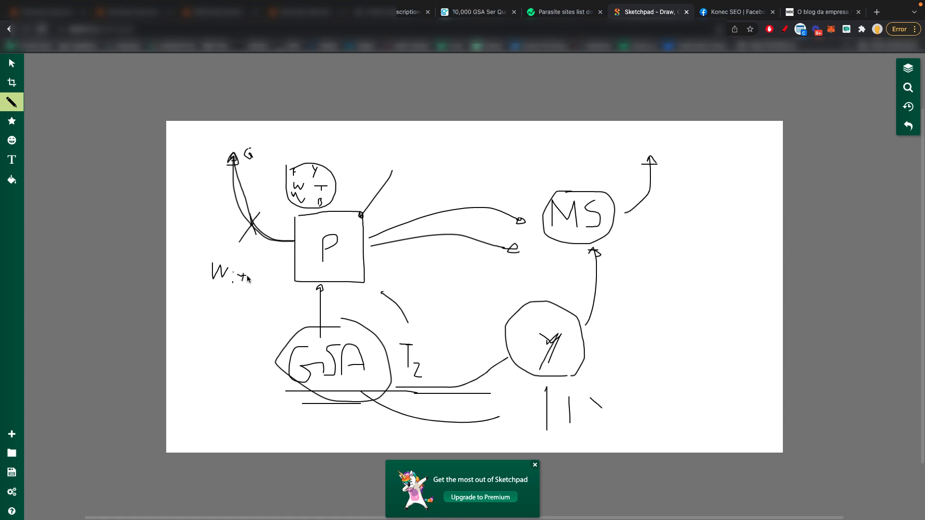
pyautogui.moveTo(258, 286)
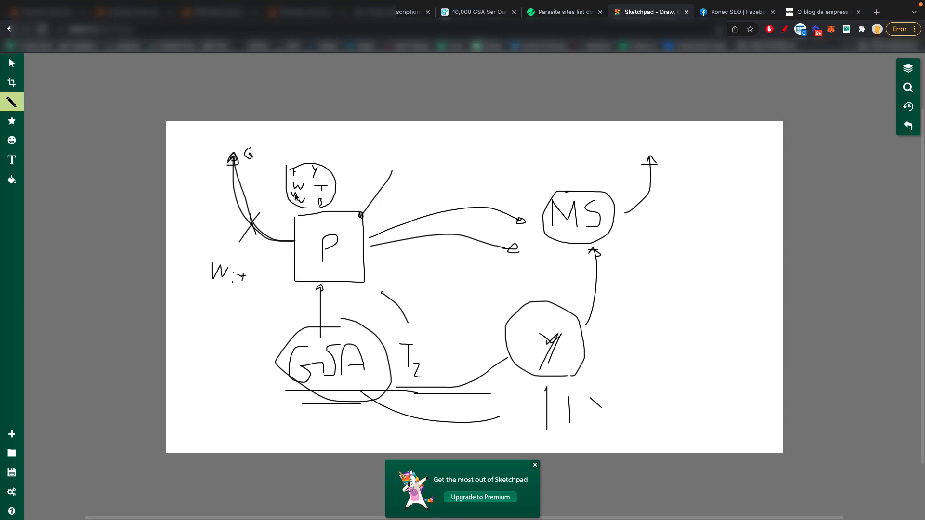
pyautogui.moveTo(289, 242)
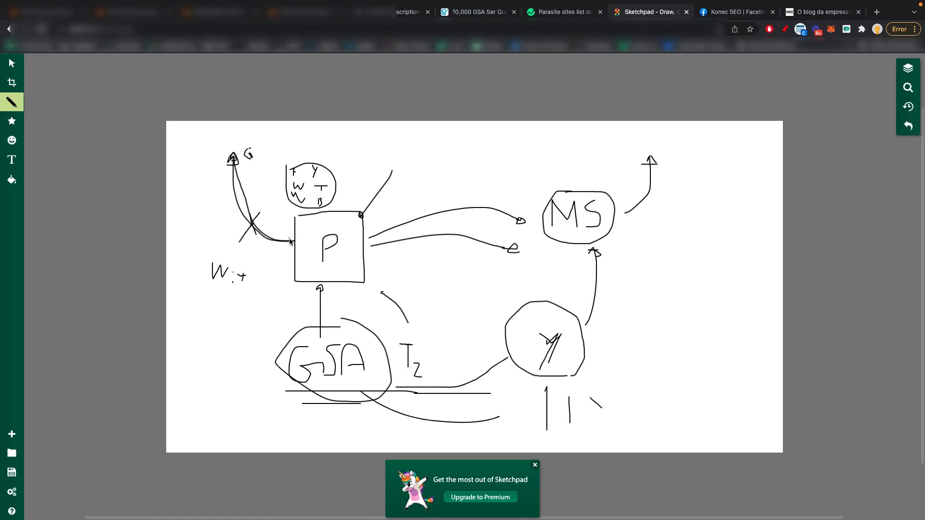
pyautogui.moveTo(263, 176)
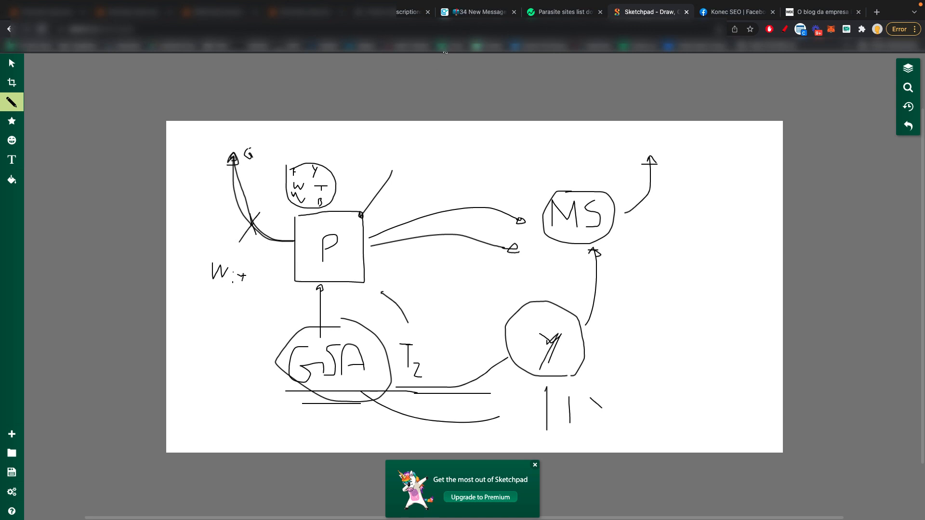
pyautogui.click(475, 12)
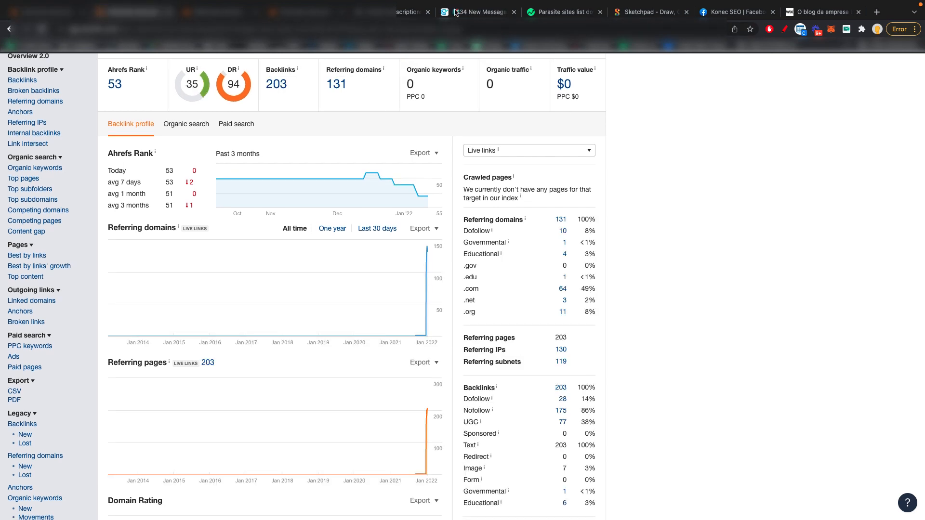
# Glance at the Legiit GSA links blast page, then return to the Sketchpad diagram
pyautogui.click(478, 12)
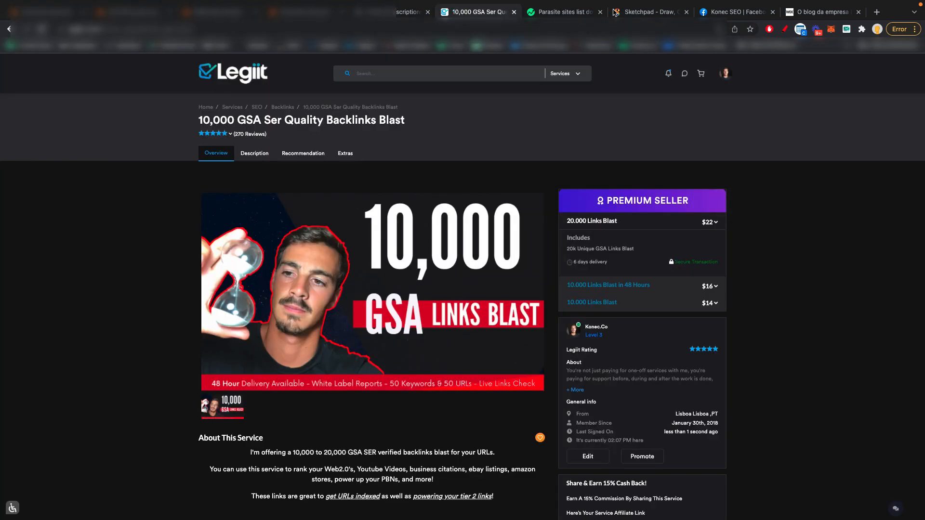
pyautogui.click(648, 11)
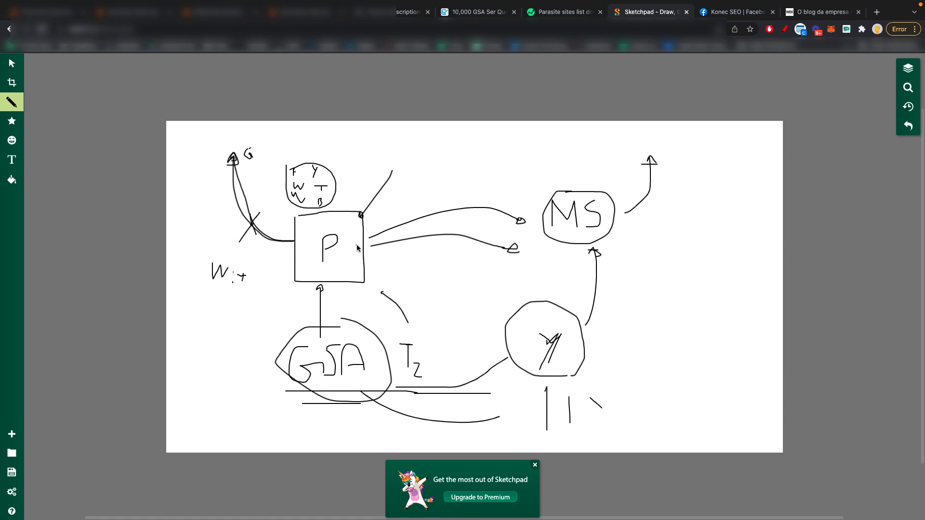
# Retrace the two P-to-MS arrows and the GSA-to-P arrow in the diagram
pyautogui.moveTo(368, 243); pyautogui.dragTo(521, 227)
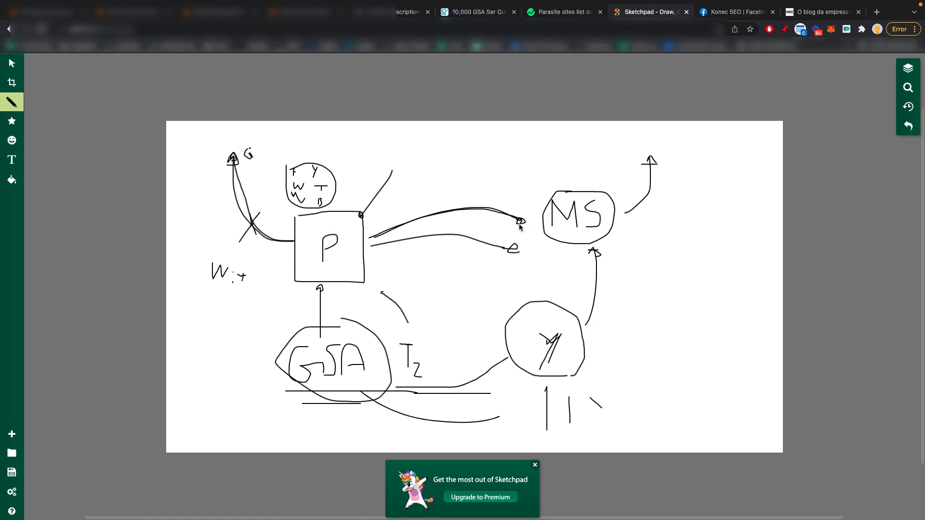
pyautogui.moveTo(372, 239); pyautogui.dragTo(523, 222)
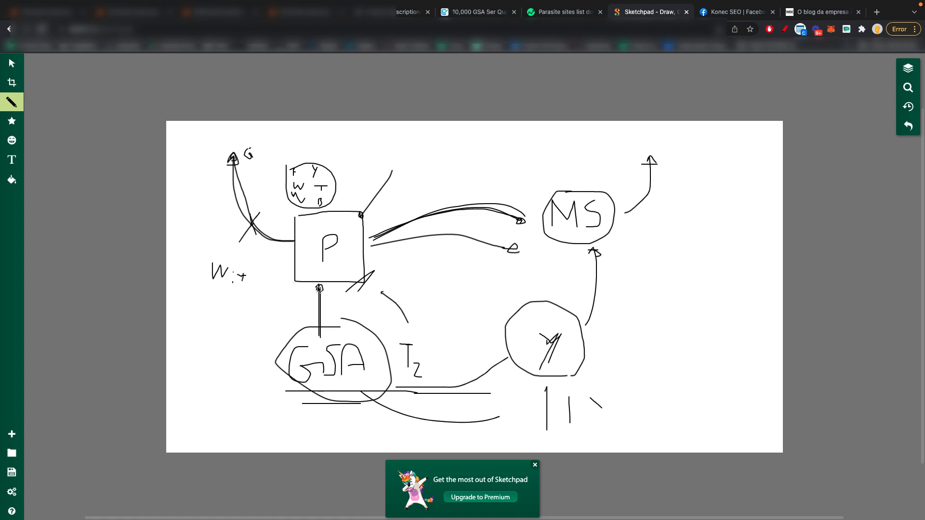
pyautogui.moveTo(382, 298); pyautogui.dragTo(413, 321)
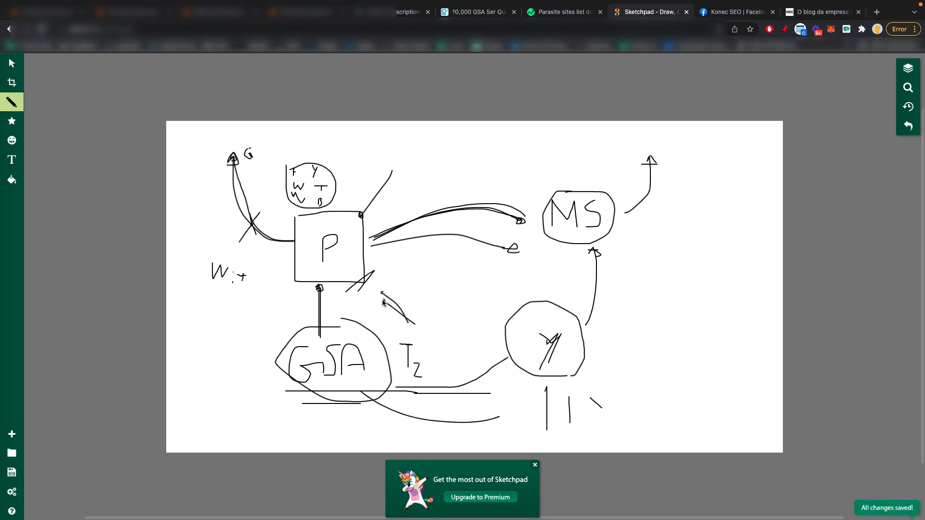
pyautogui.click(478, 11)
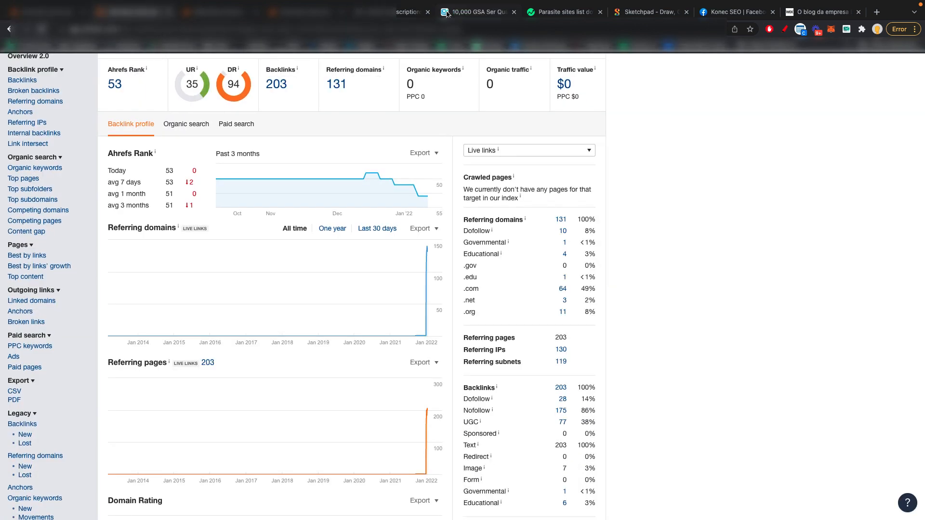
# Revisit the Legiit GSA blast page and scroll through its $22, $16 and $14 packages
pyautogui.click(475, 12)
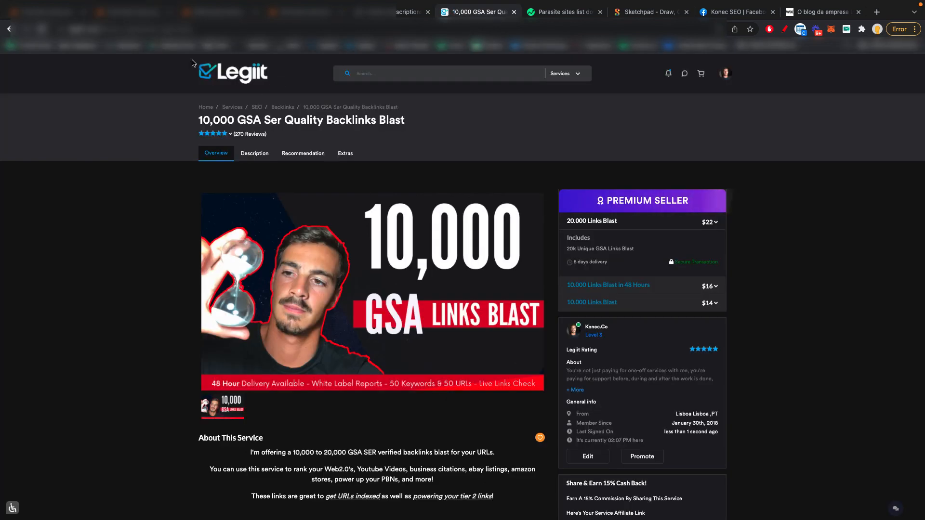
pyautogui.moveTo(185, 100)
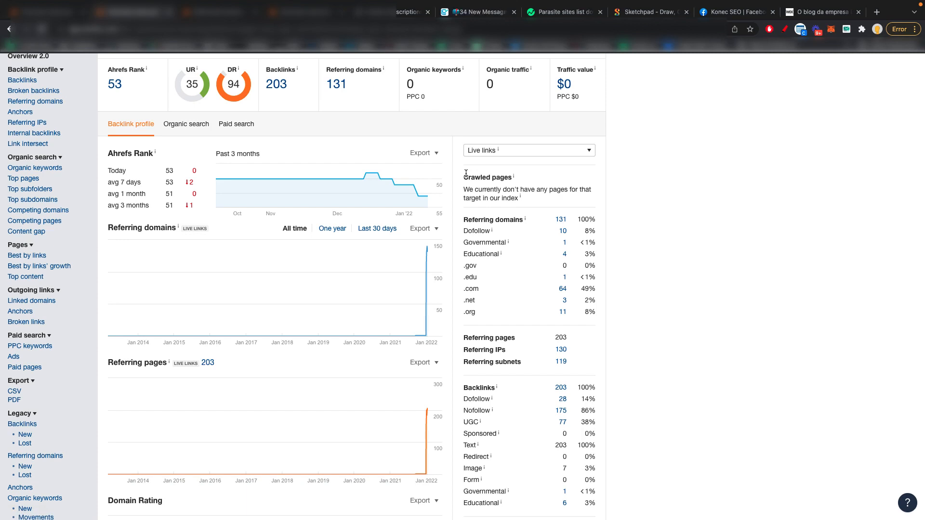
pyautogui.moveTo(657, 116)
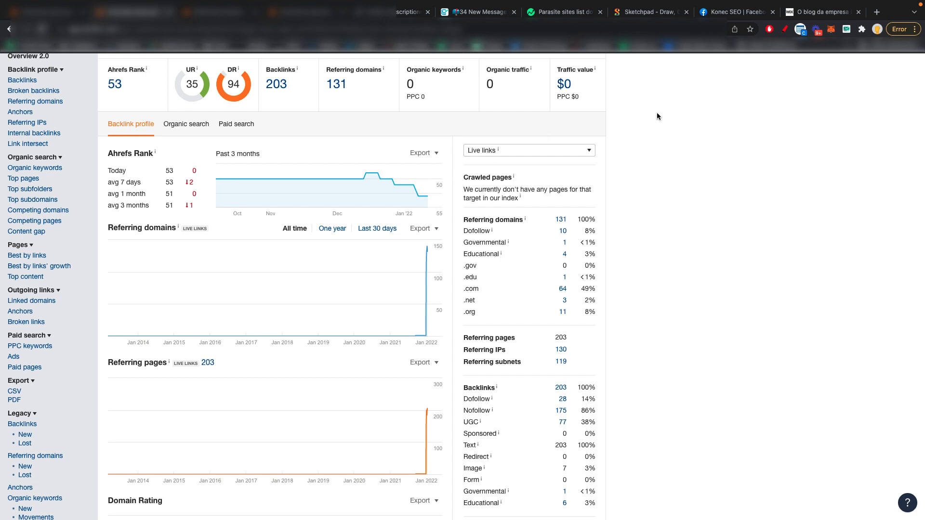
pyautogui.moveTo(357, 145)
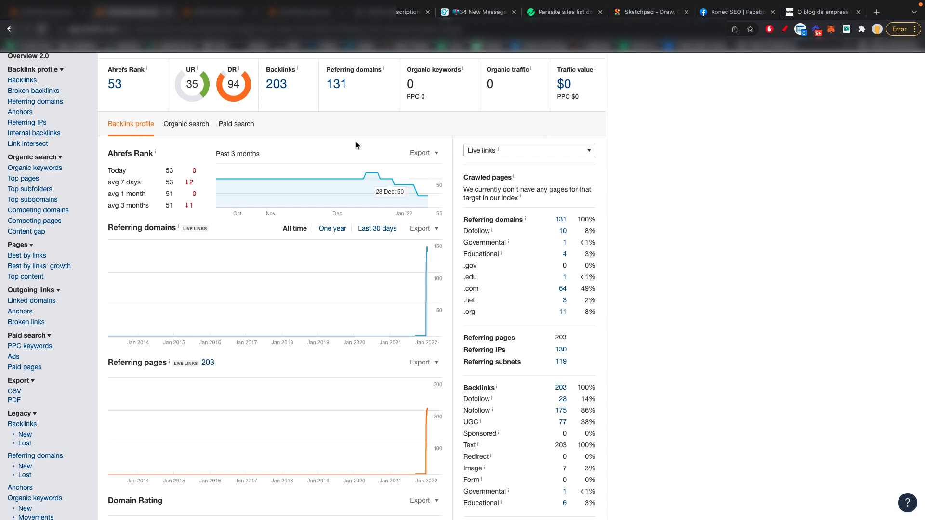
pyautogui.click(476, 12)
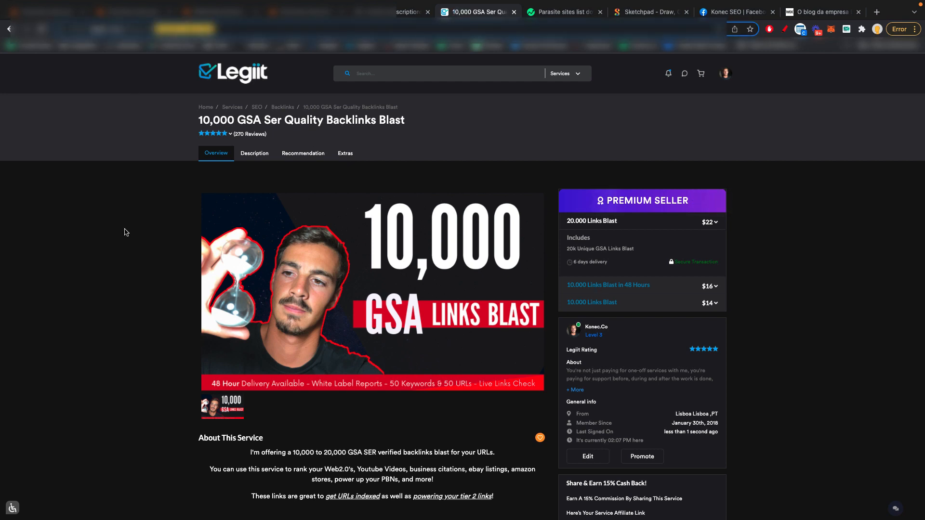
pyautogui.scroll(-3)
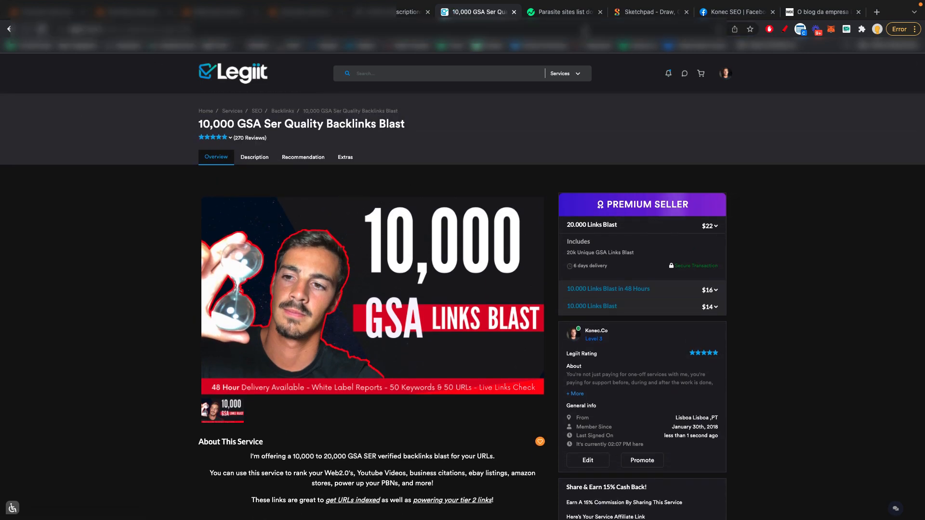
pyautogui.click(560, 12)
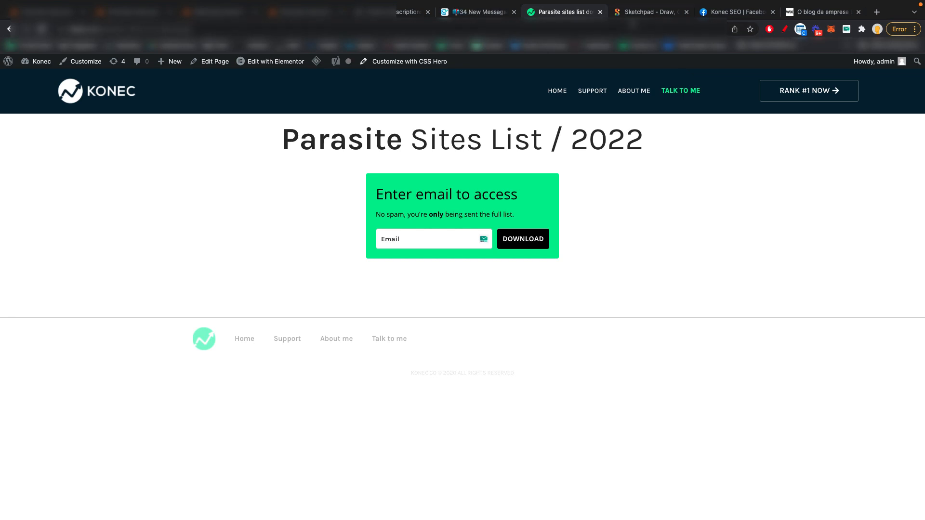
pyautogui.click(430, 239)
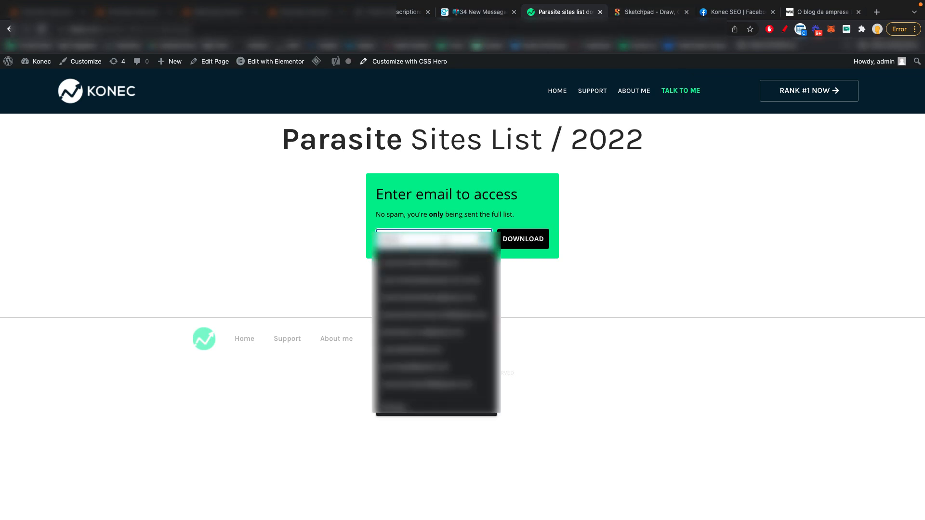
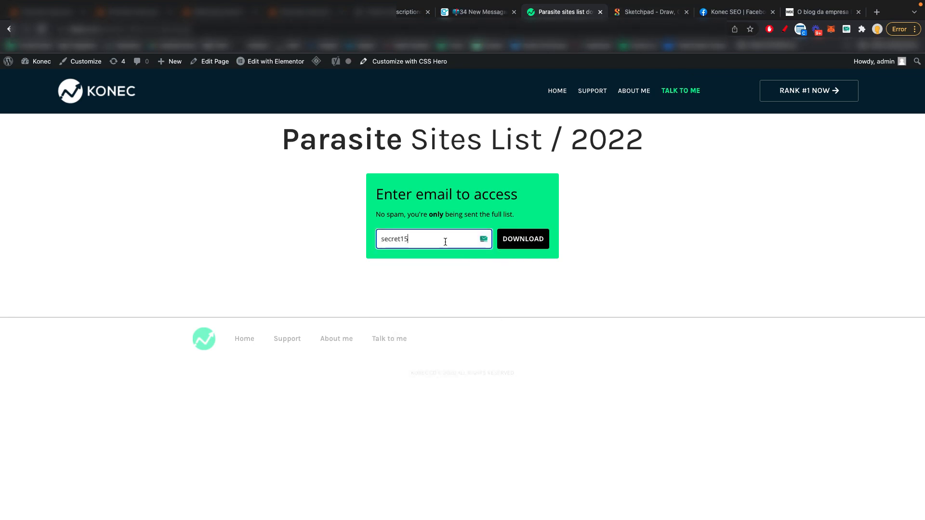
pyautogui.doubleClick(393, 239)
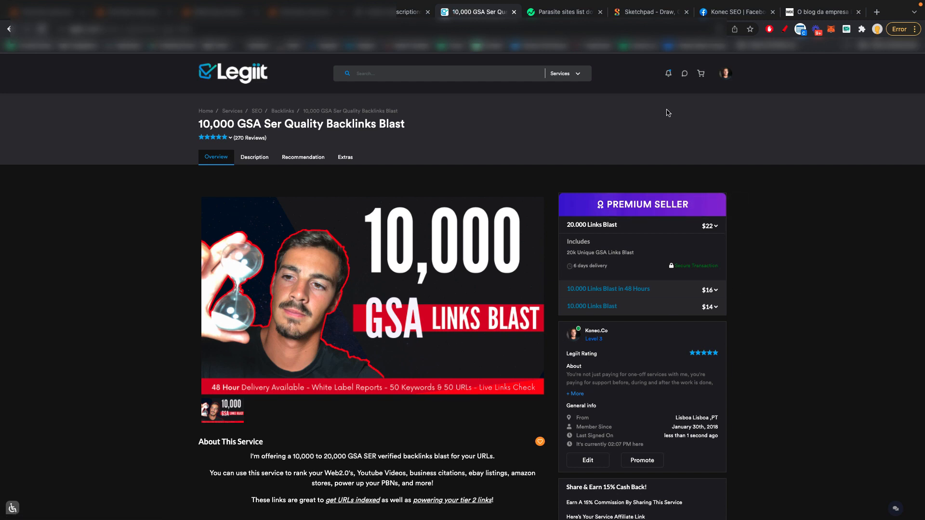
pyautogui.press('cmd+space')
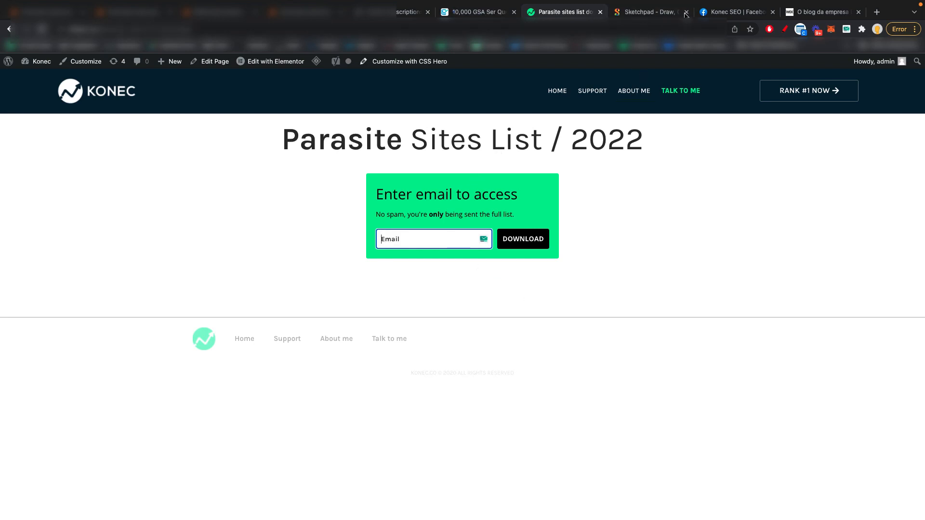
# Read through the Schema Markup video's comments, mostly Reddit replies
pyautogui.click(735, 11)
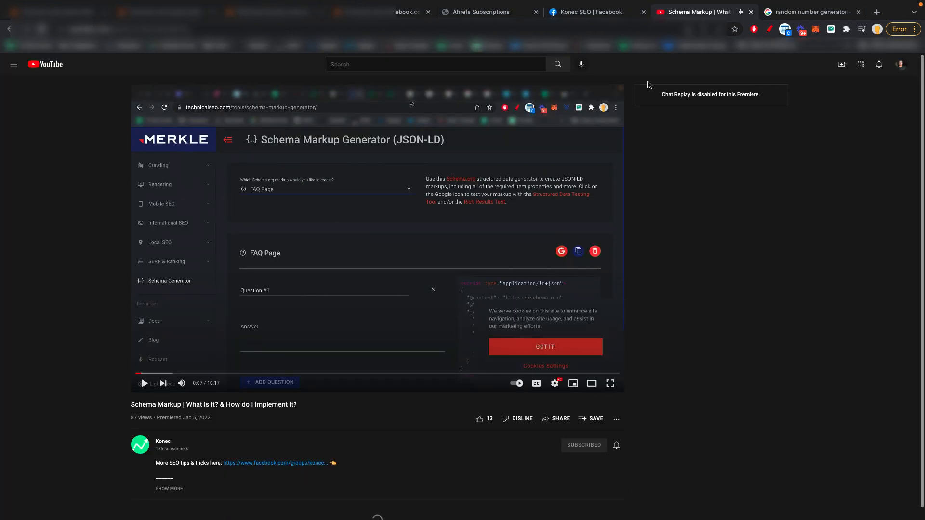
pyautogui.click(596, 11)
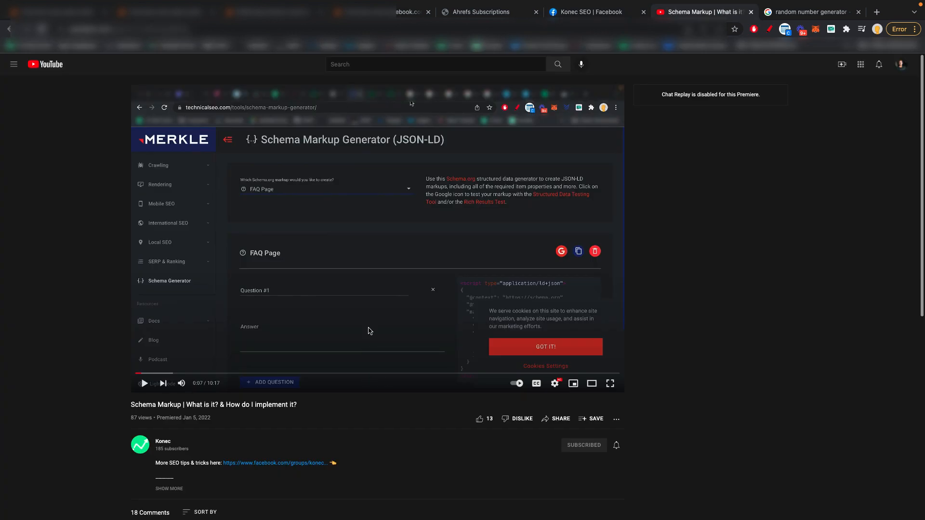
pyautogui.scroll(-3)
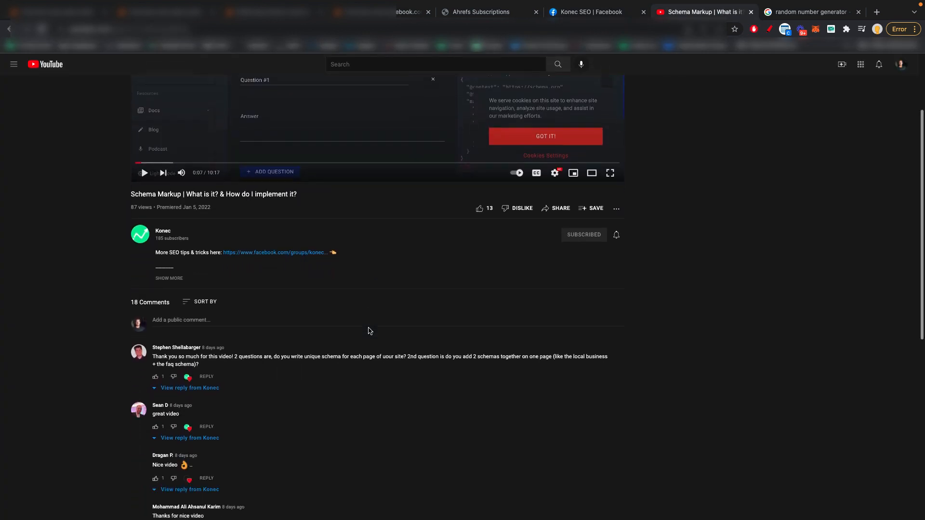
pyautogui.scroll(-3)
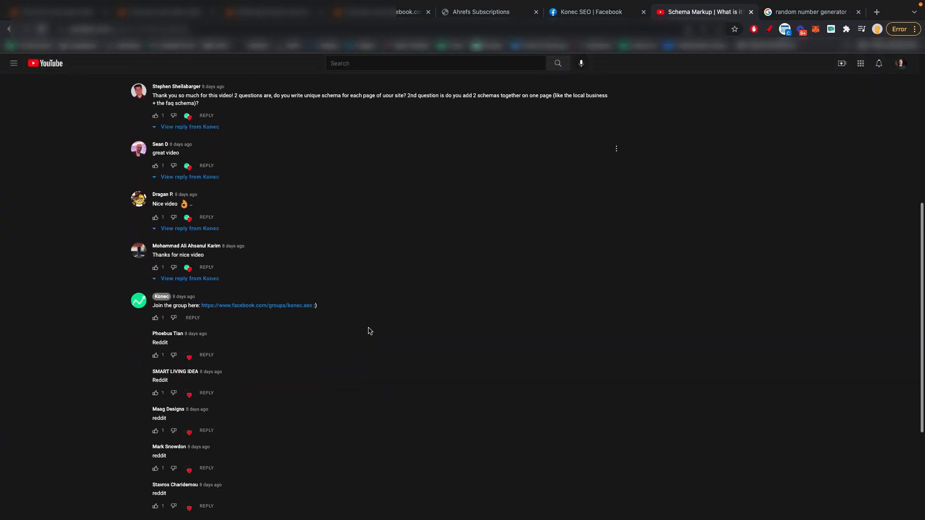
pyautogui.scroll(-3)
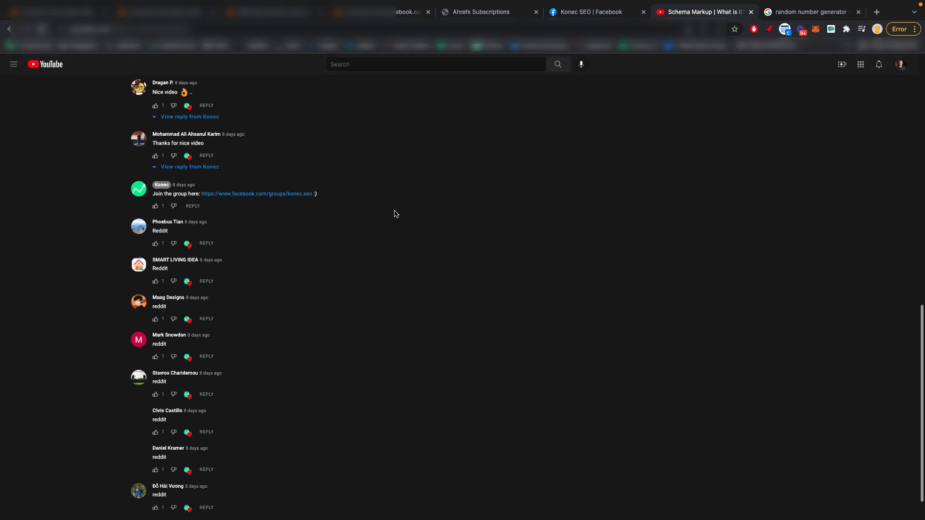
pyautogui.scroll(3)
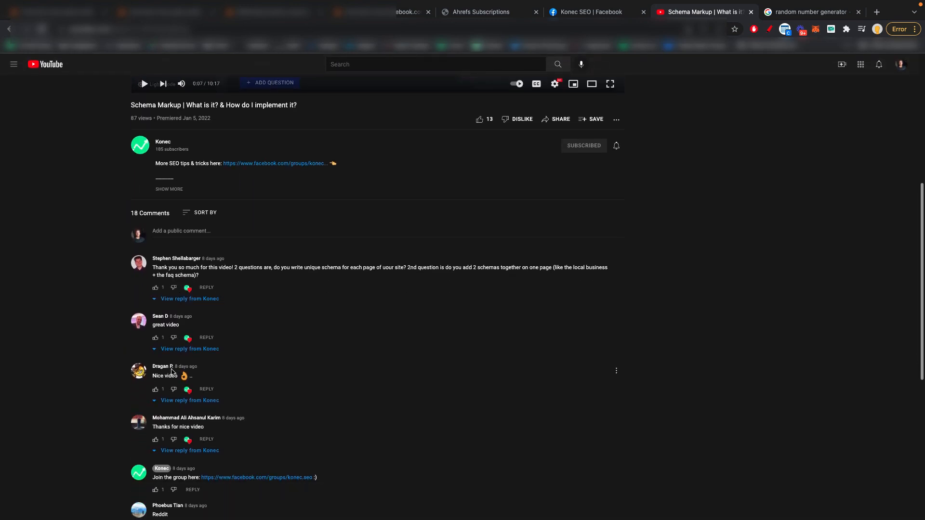
pyautogui.scroll(-3)
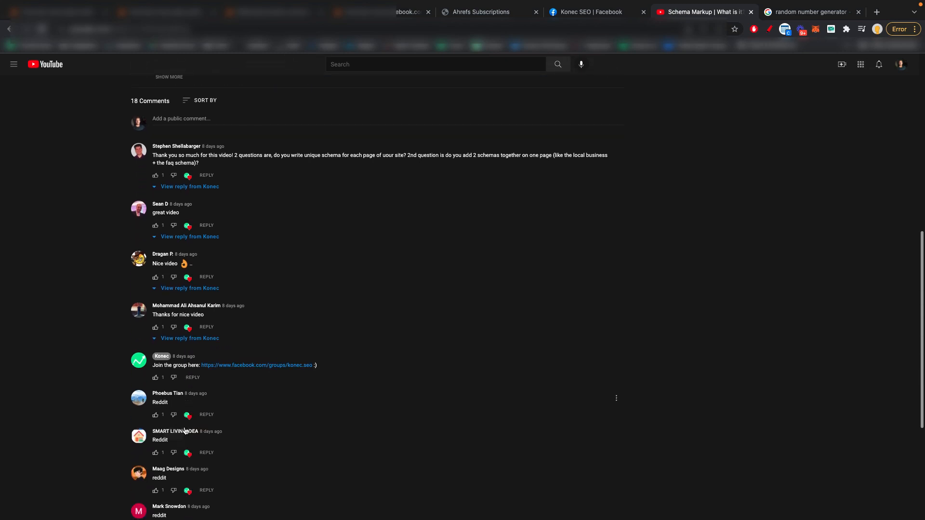
pyautogui.scroll(-3)
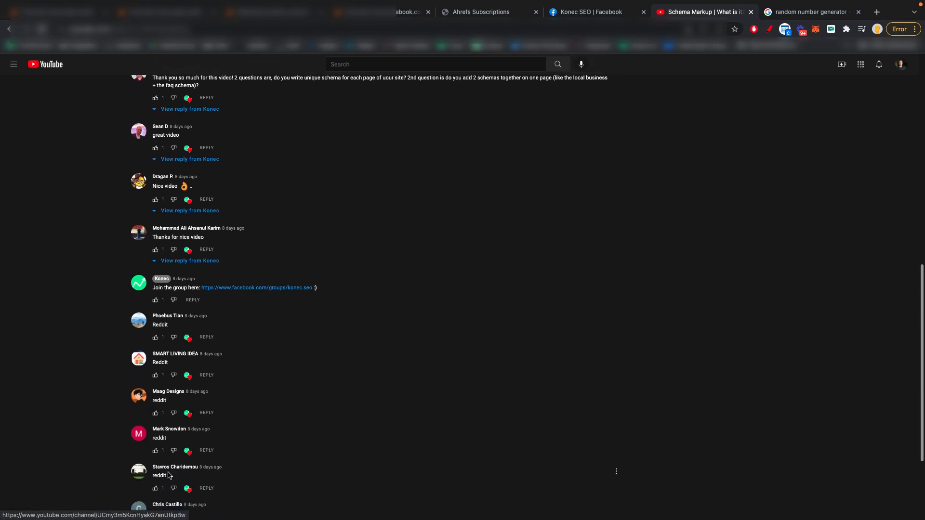
pyautogui.scroll(-3)
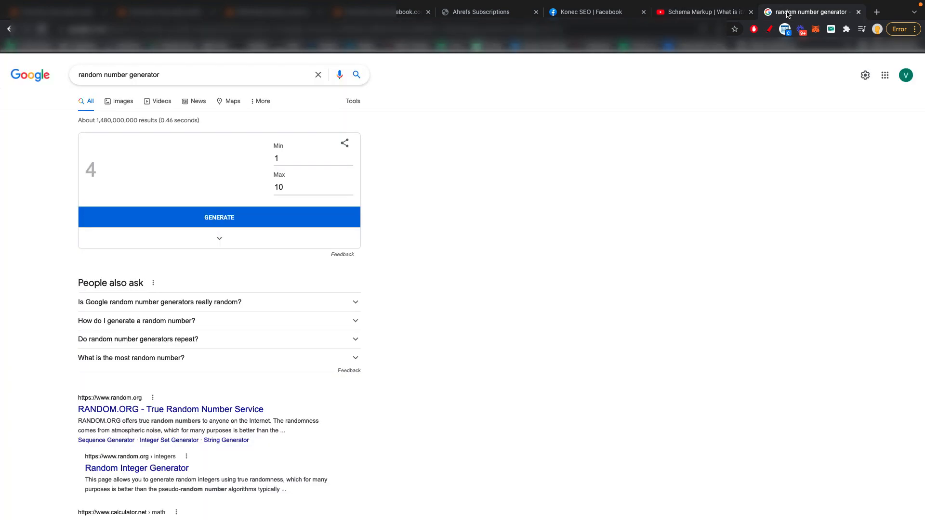
# Set the random number generator's maximum to 13, then return to the video comments
pyautogui.click(298, 187)
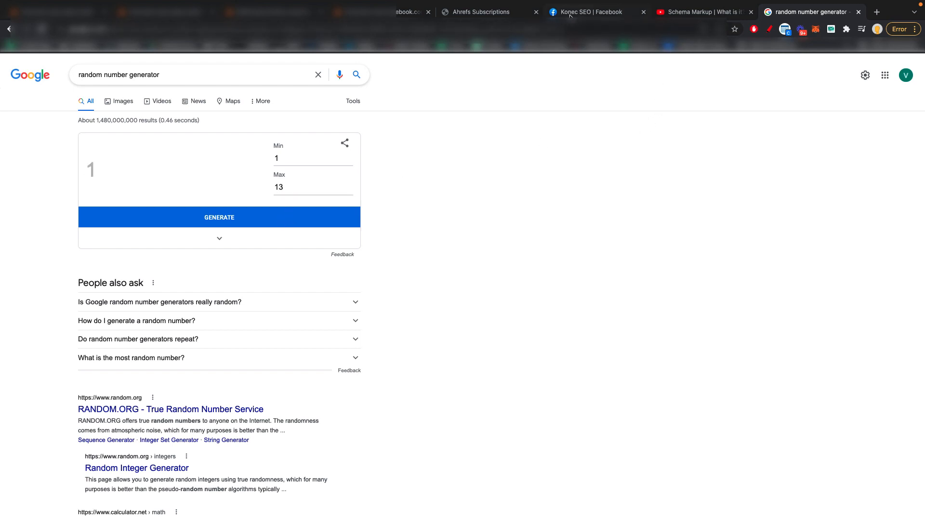
pyautogui.click(702, 12)
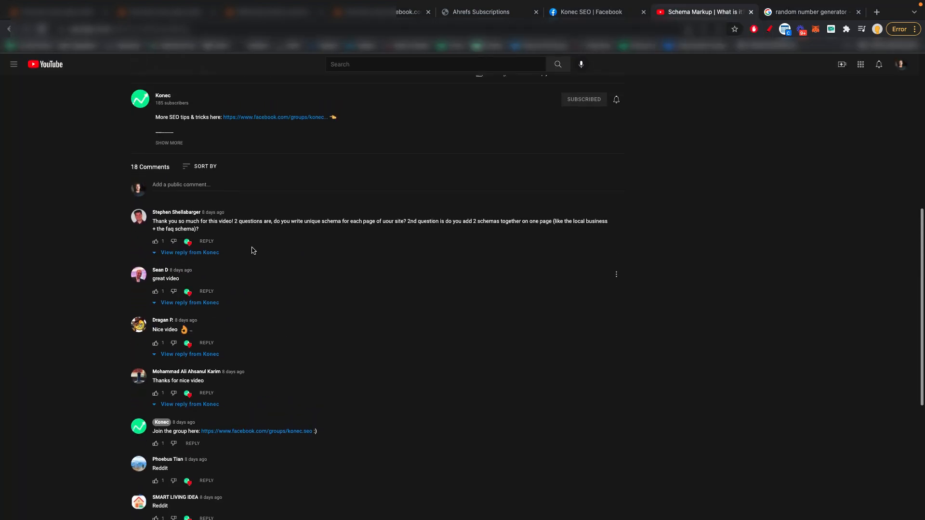
pyautogui.scroll(3)
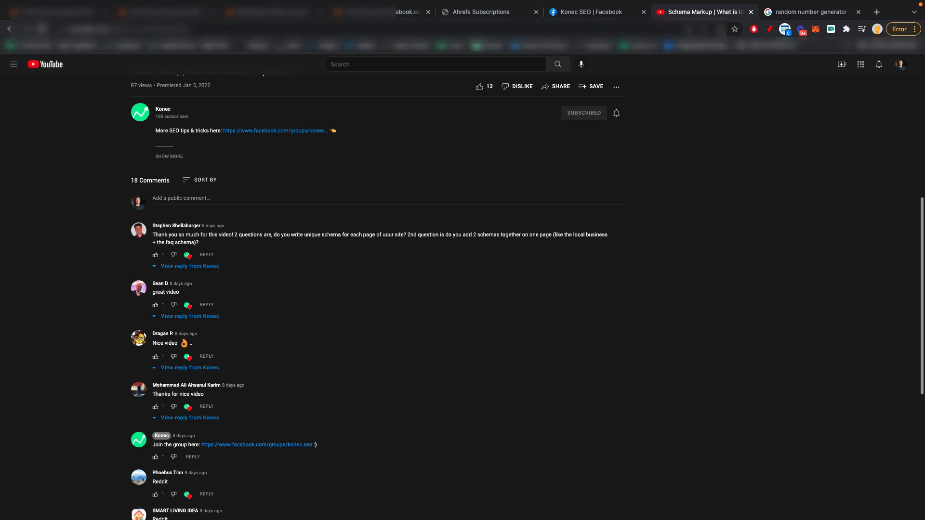
# Draw a random number from 1 to 13 twice, getting 2 then 13, checking comments between draws
pyautogui.click(812, 12)
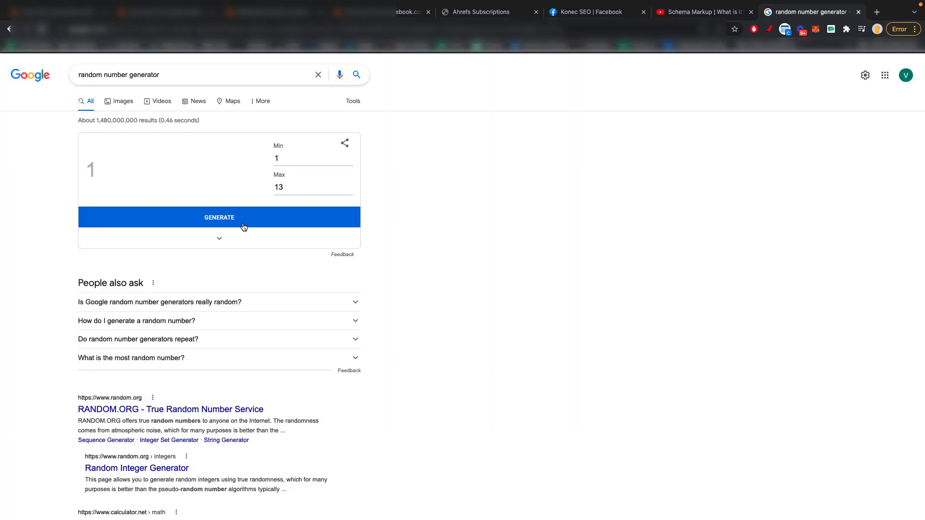
pyautogui.moveTo(245, 223)
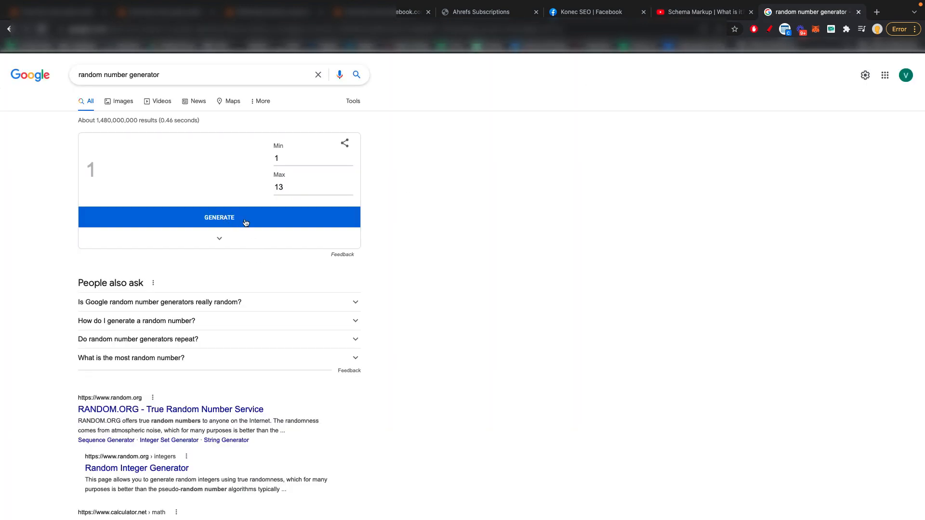
pyautogui.click(219, 217)
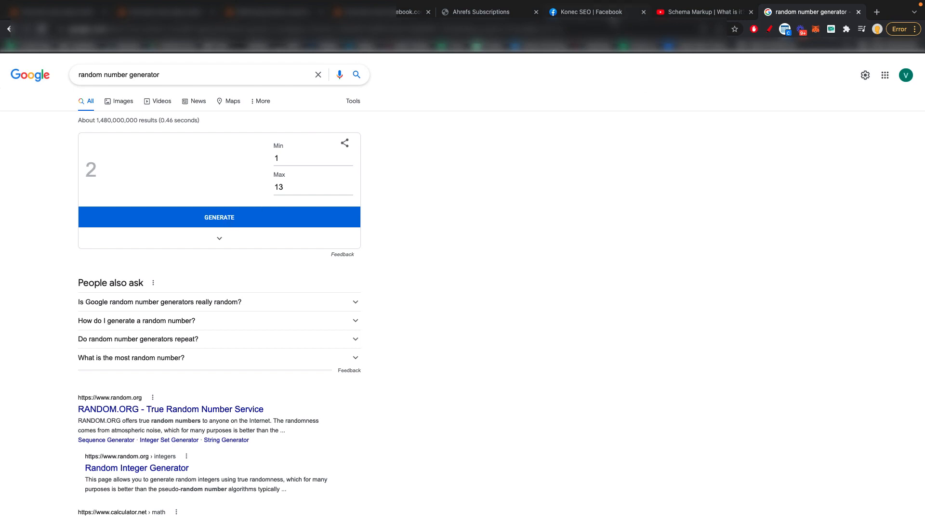
pyautogui.click(702, 11)
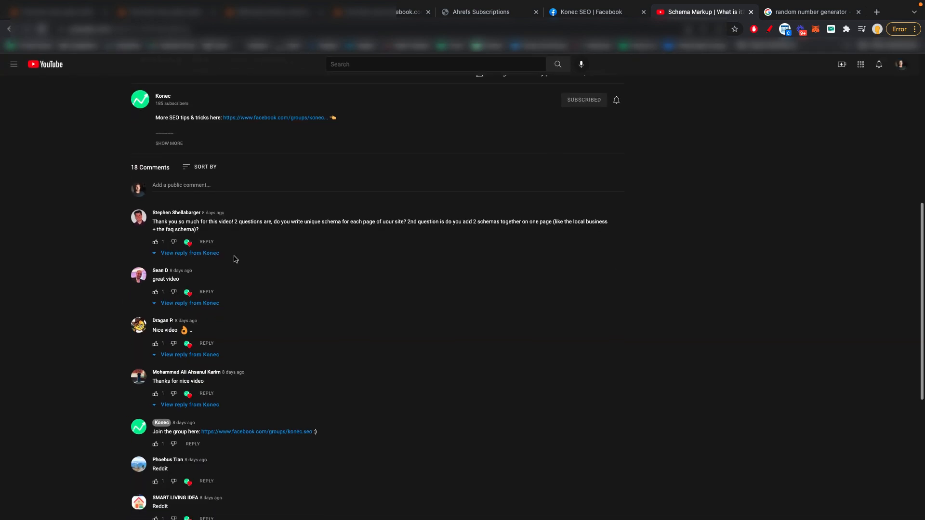
pyautogui.scroll(-3)
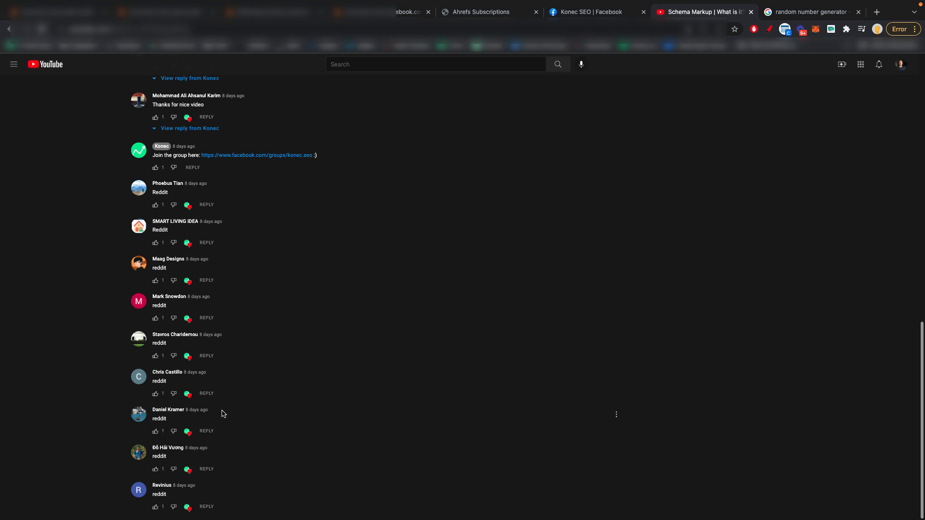
pyautogui.click(811, 11)
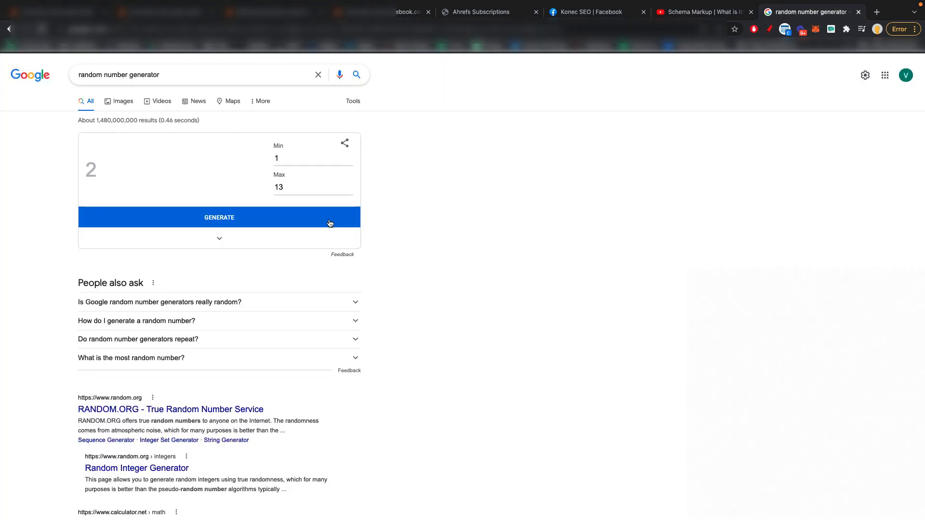
pyautogui.click(218, 217)
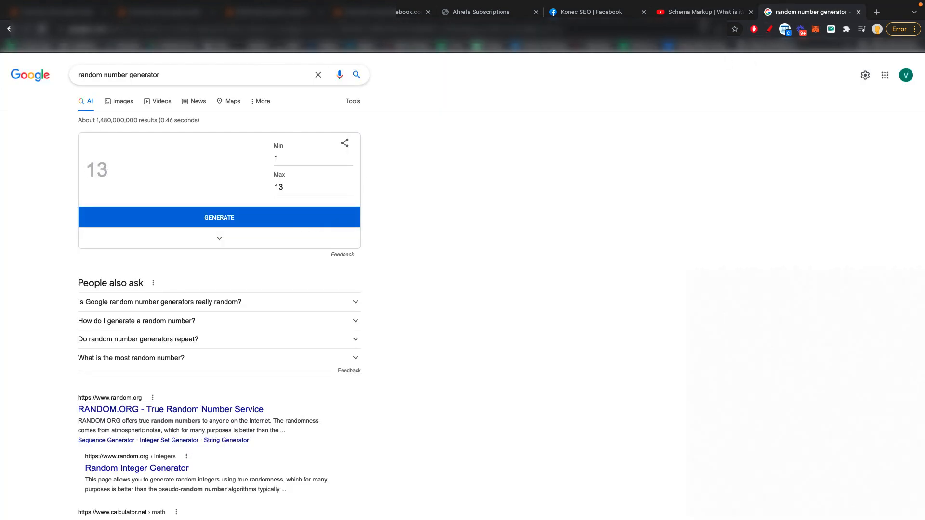
pyautogui.click(592, 11)
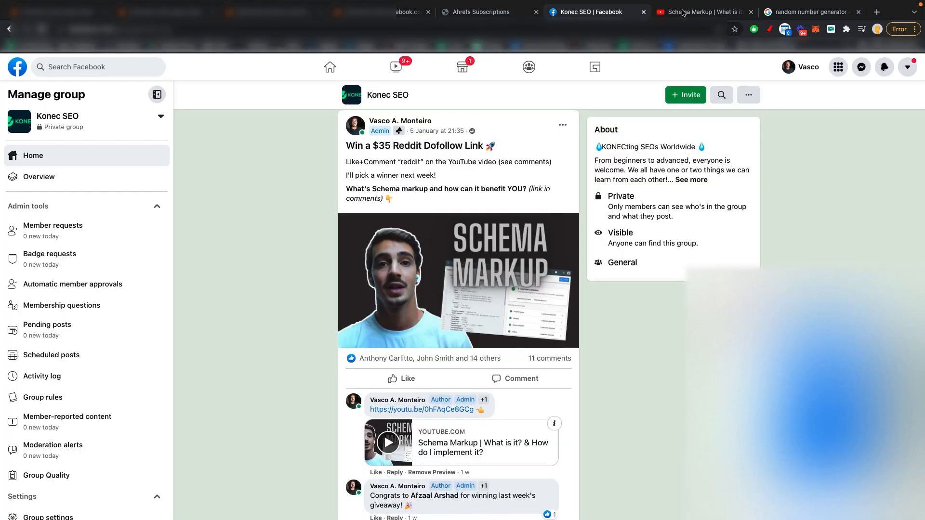
pyautogui.click(702, 11)
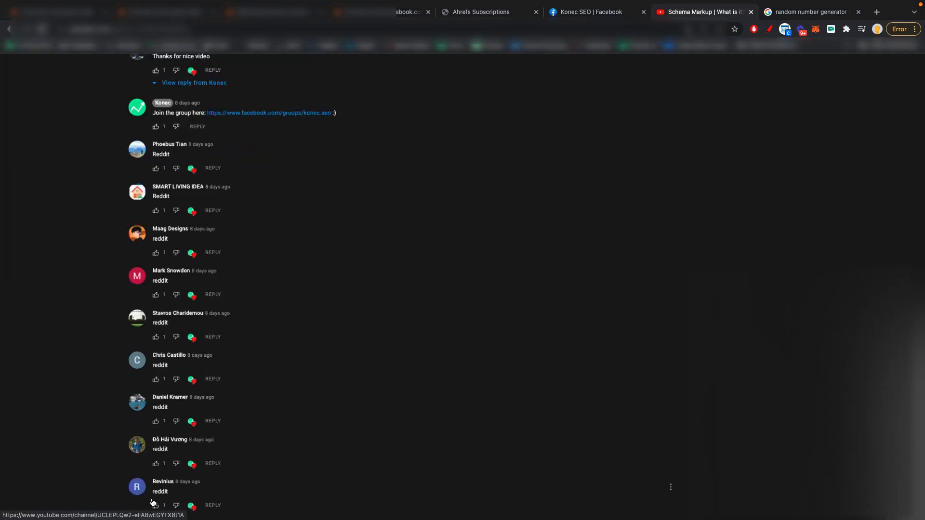
pyautogui.scroll(-3)
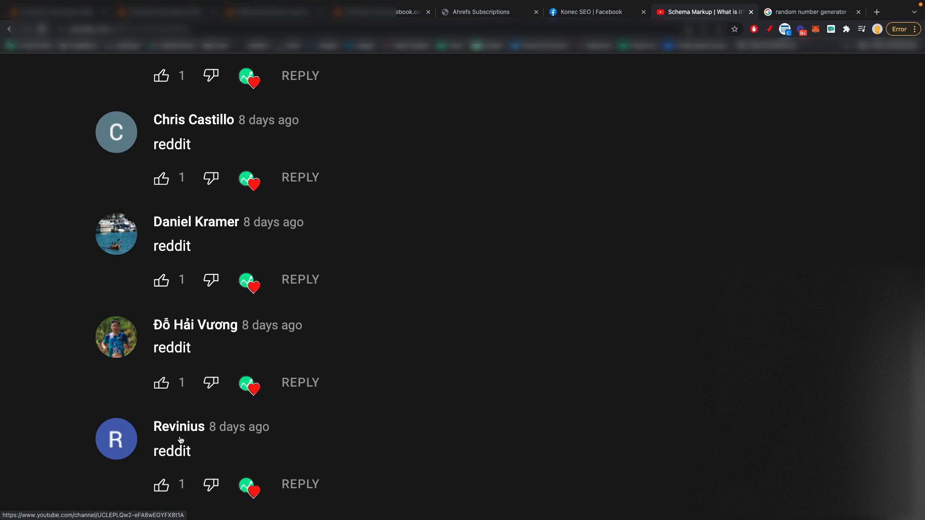
pyautogui.moveTo(142, 476)
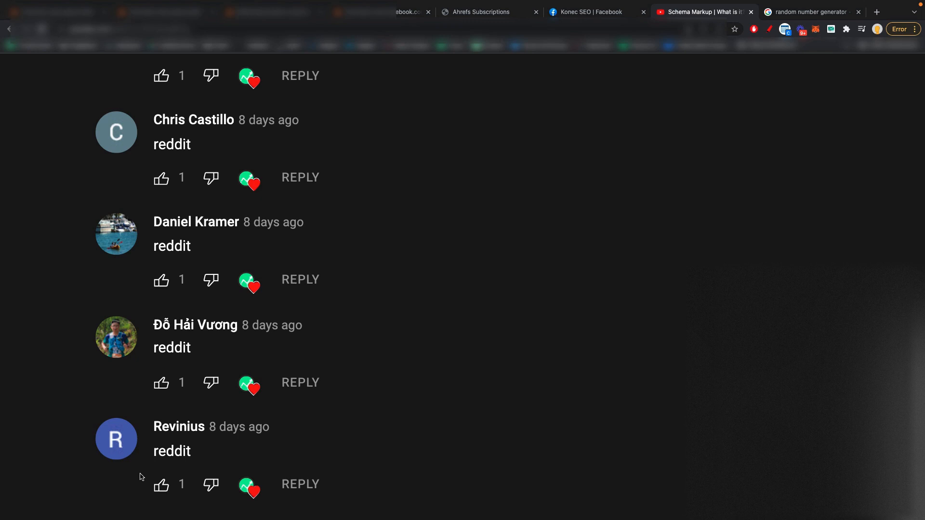
pyautogui.scroll(-3)
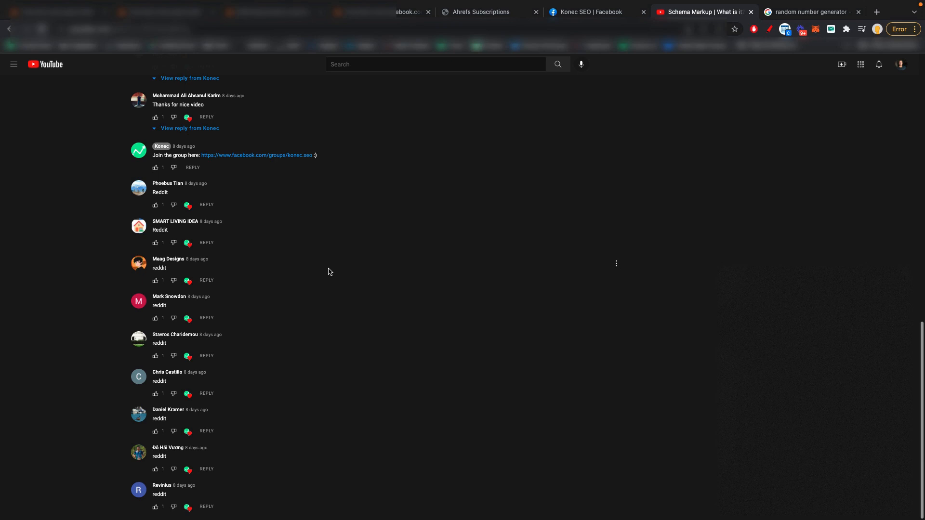
pyautogui.scroll(3)
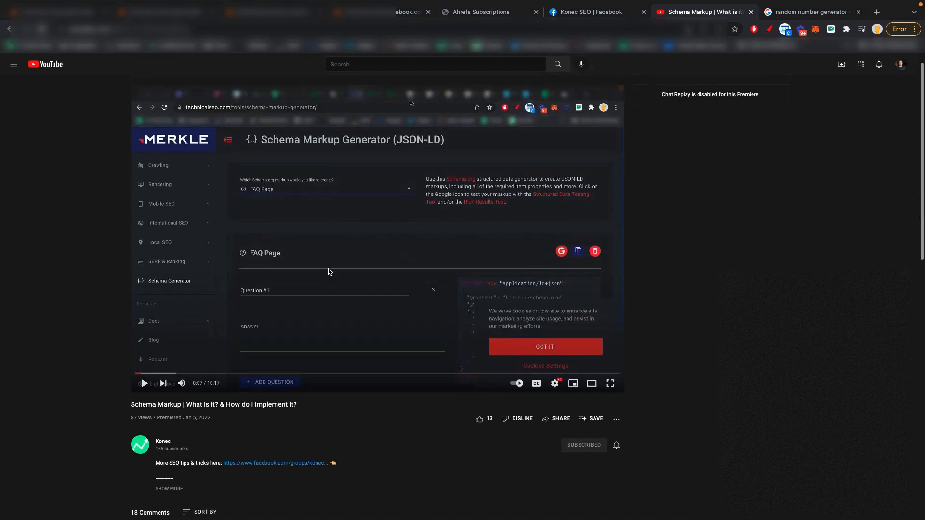
pyautogui.click(589, 12)
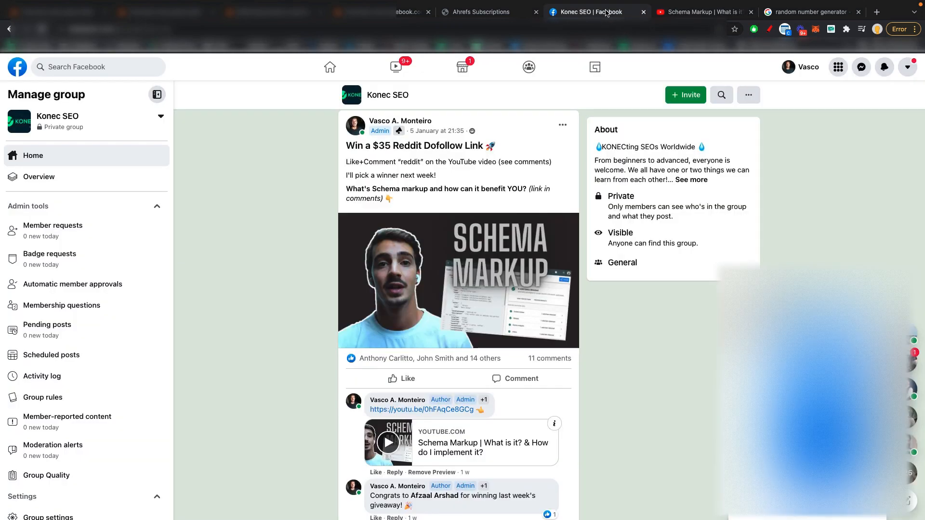